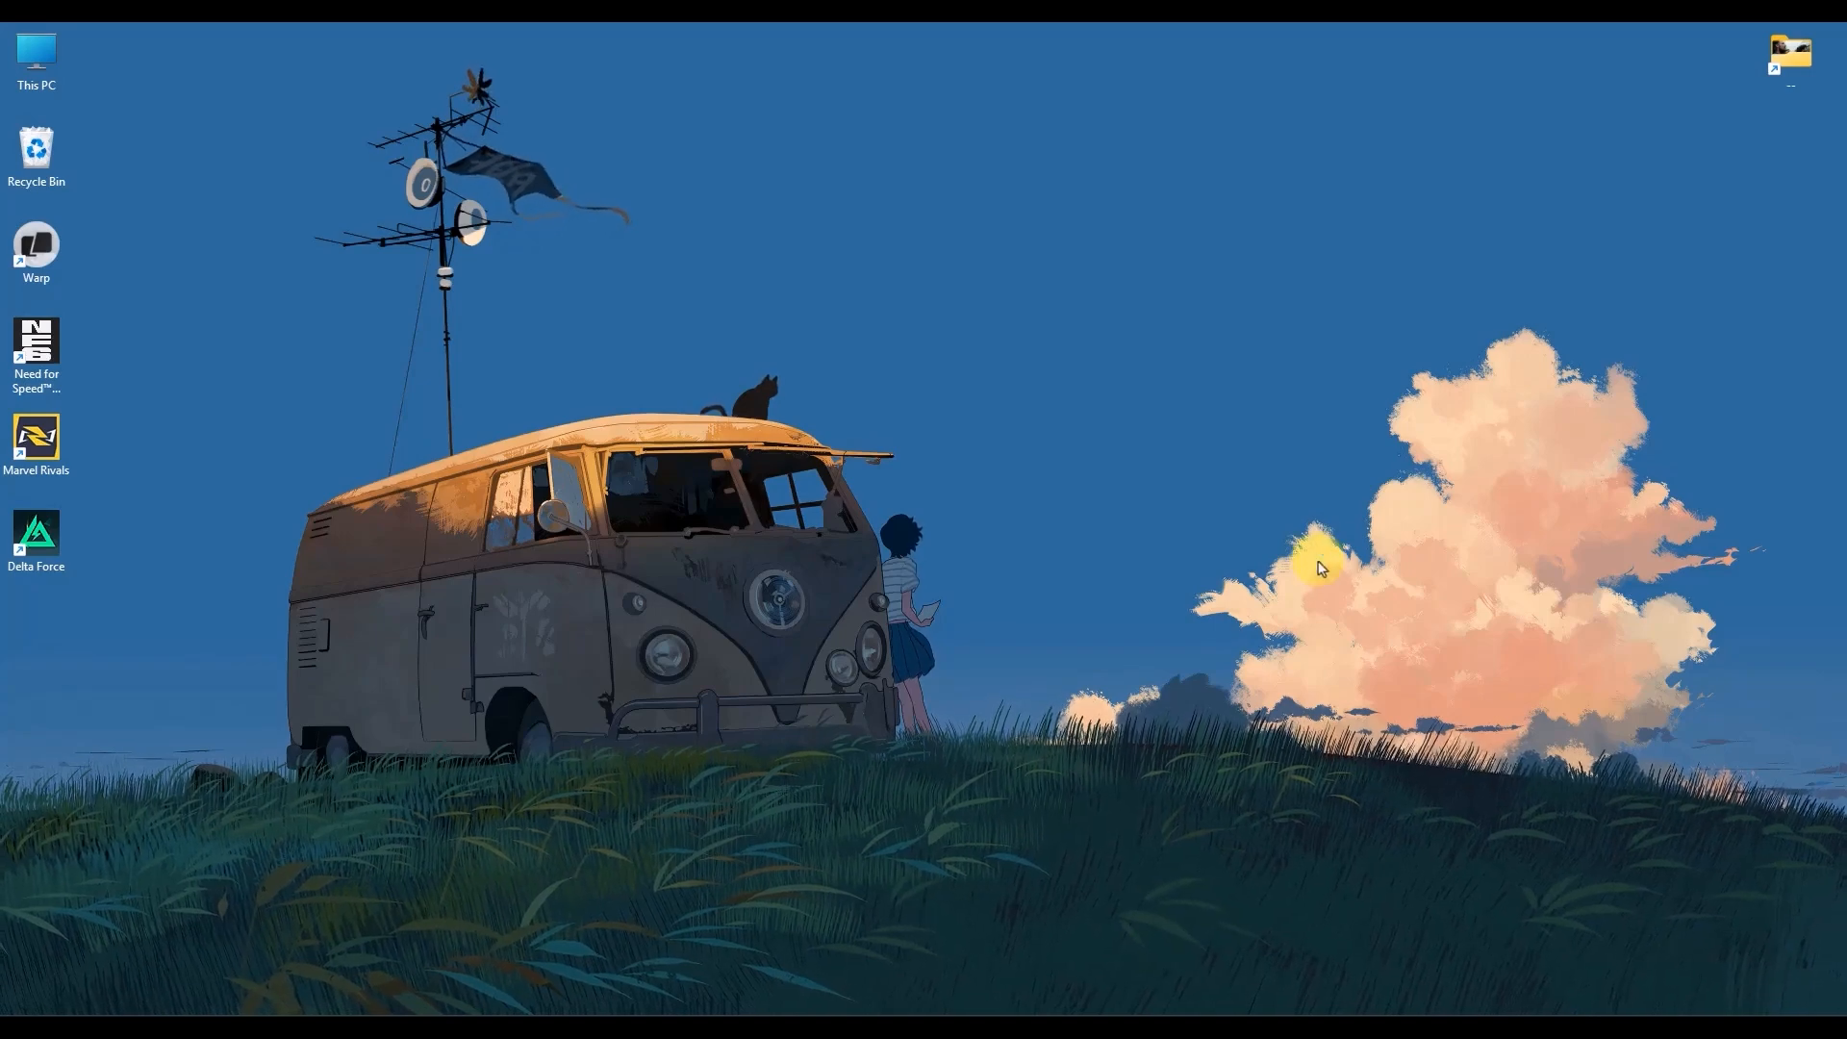
- Launch Services from Start search and select the stopped vgc service in the list
{"action": "type", "text": "se"}
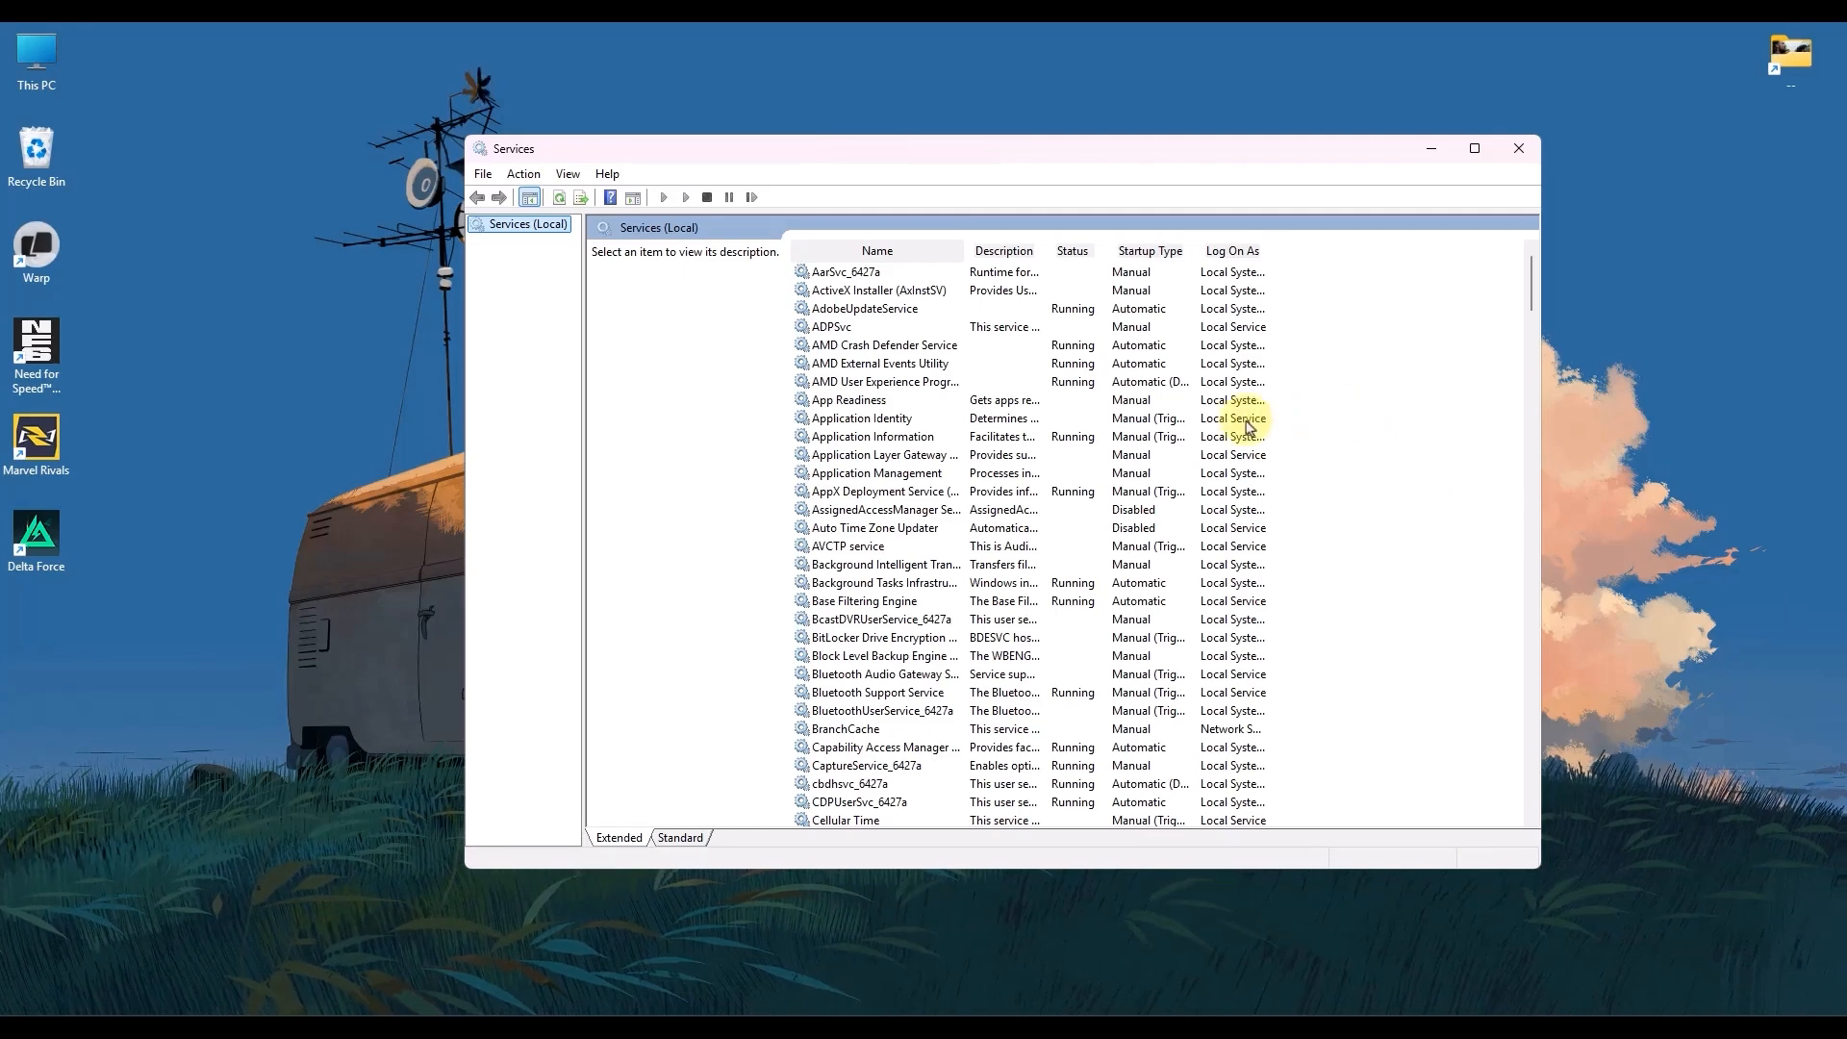
{"action": "left_click", "coordinate": [866, 418]}
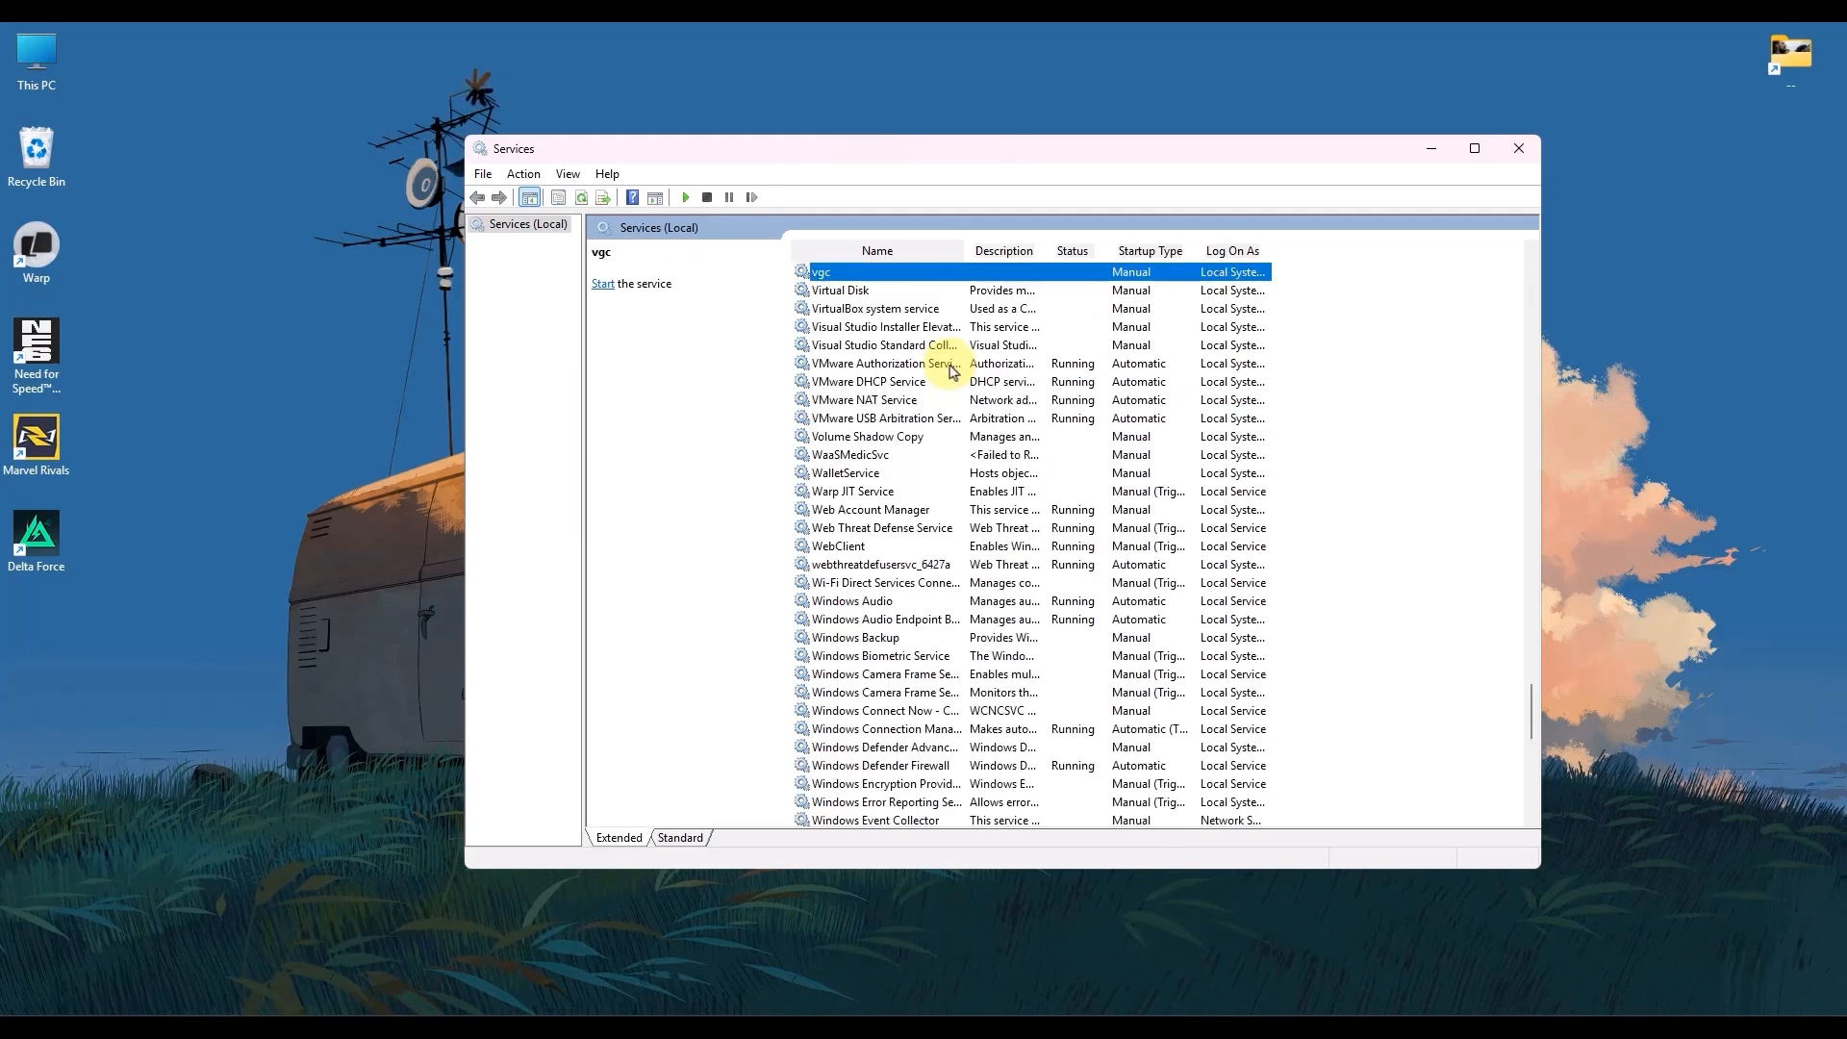
{"action": "mouse_move", "coordinate": [831, 271]}
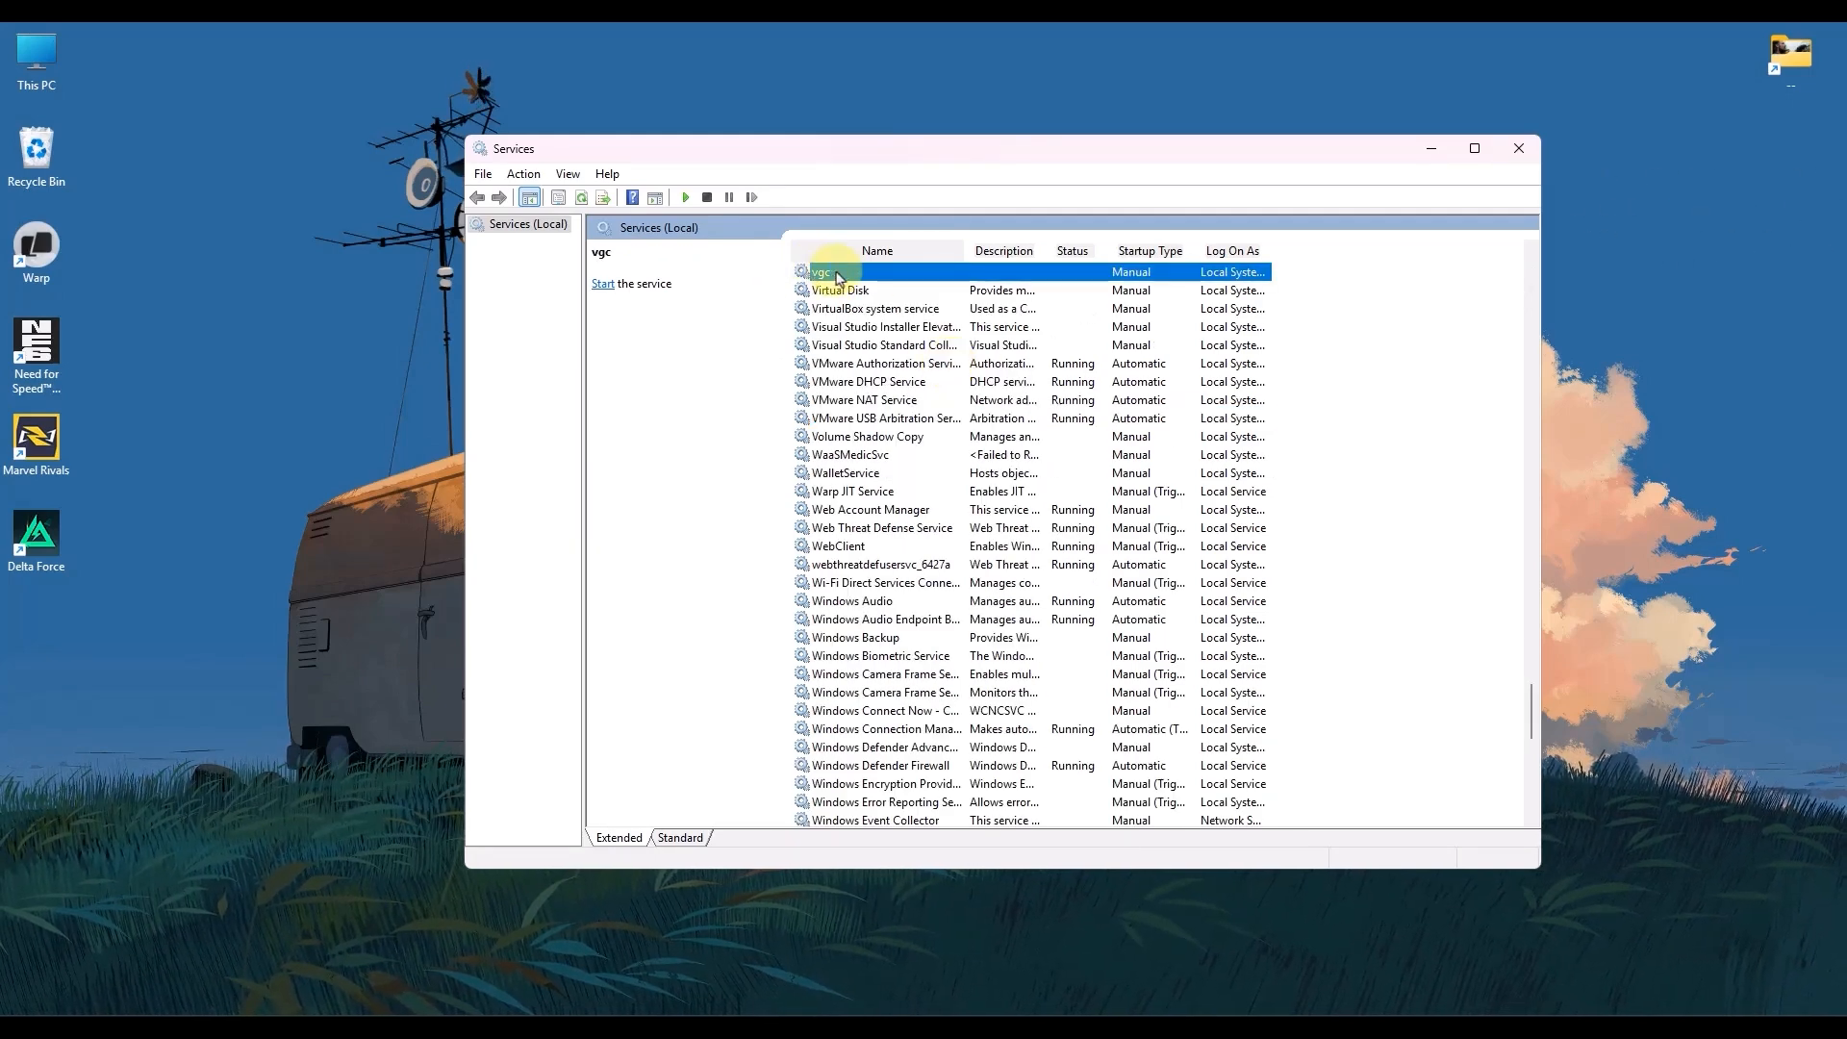
- In vgc Properties, set Startup type to Automatic (Delayed Start), start the service and apply
{"action": "right_click", "coordinate": [822, 271]}
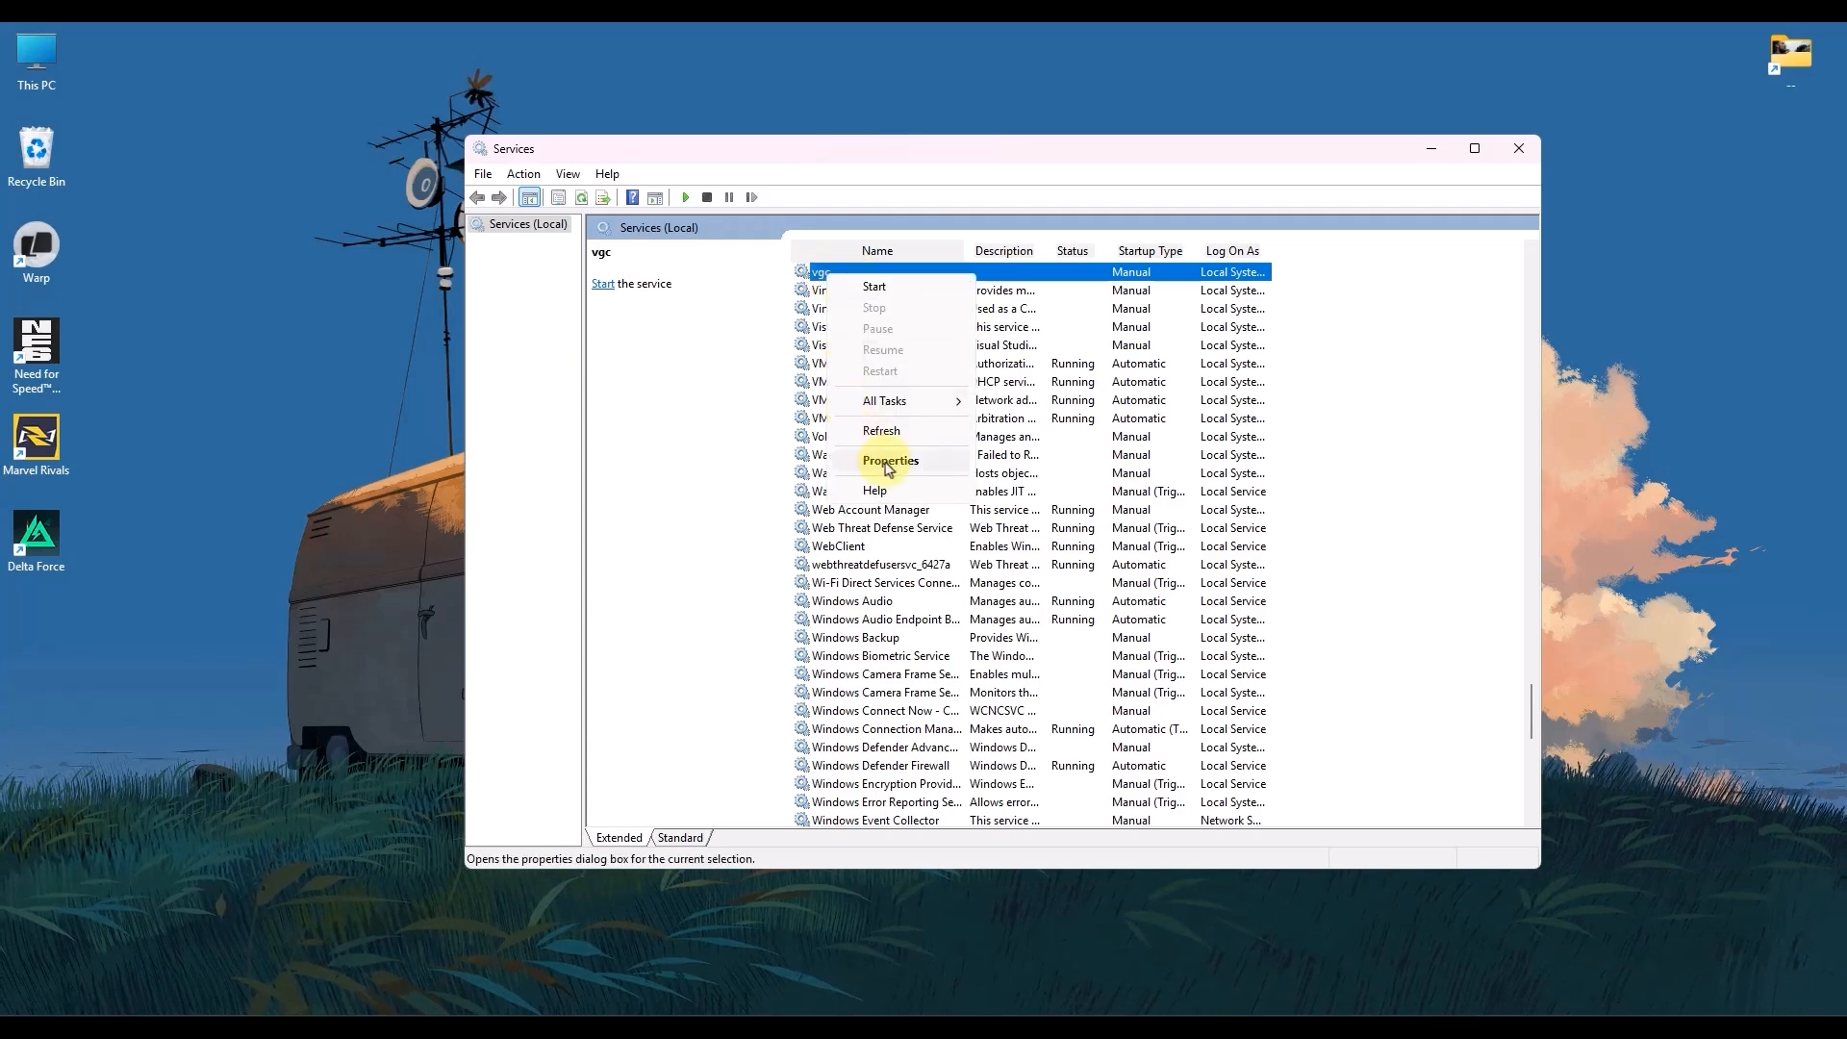
{"action": "left_click", "coordinate": [891, 460]}
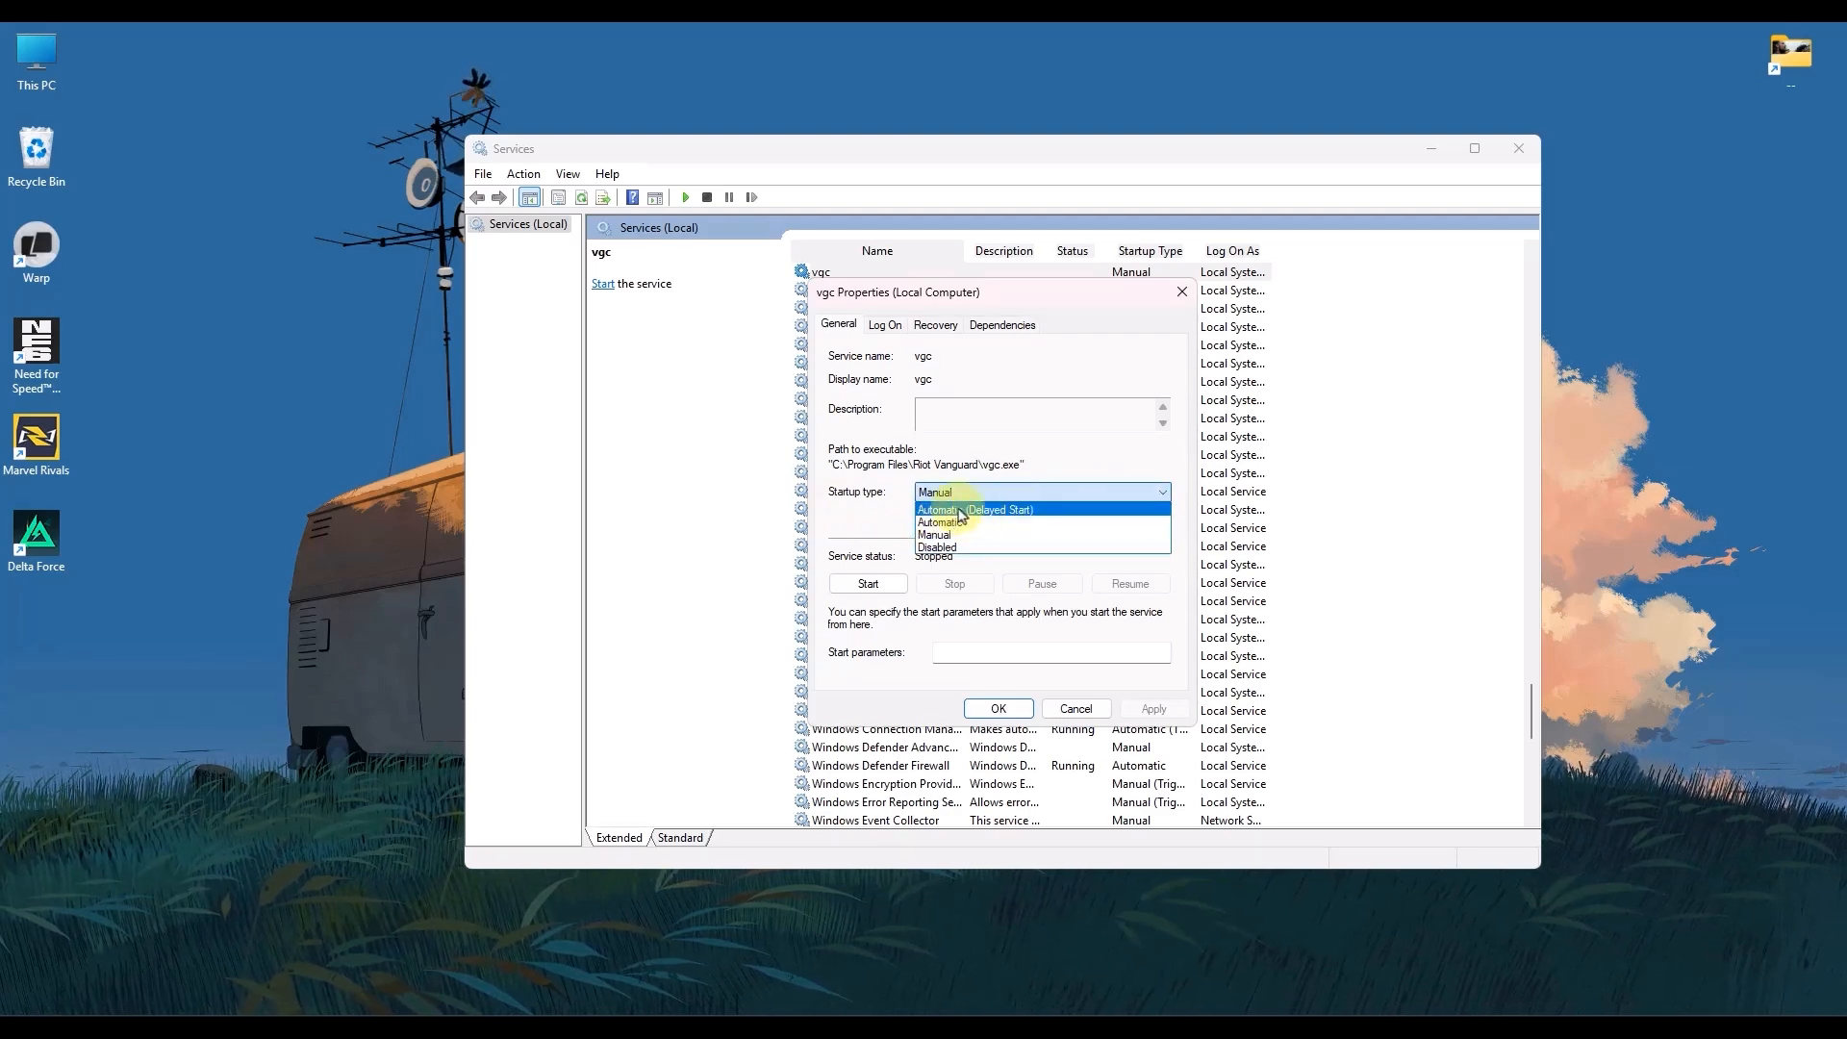
{"action": "left_click", "coordinate": [974, 508]}
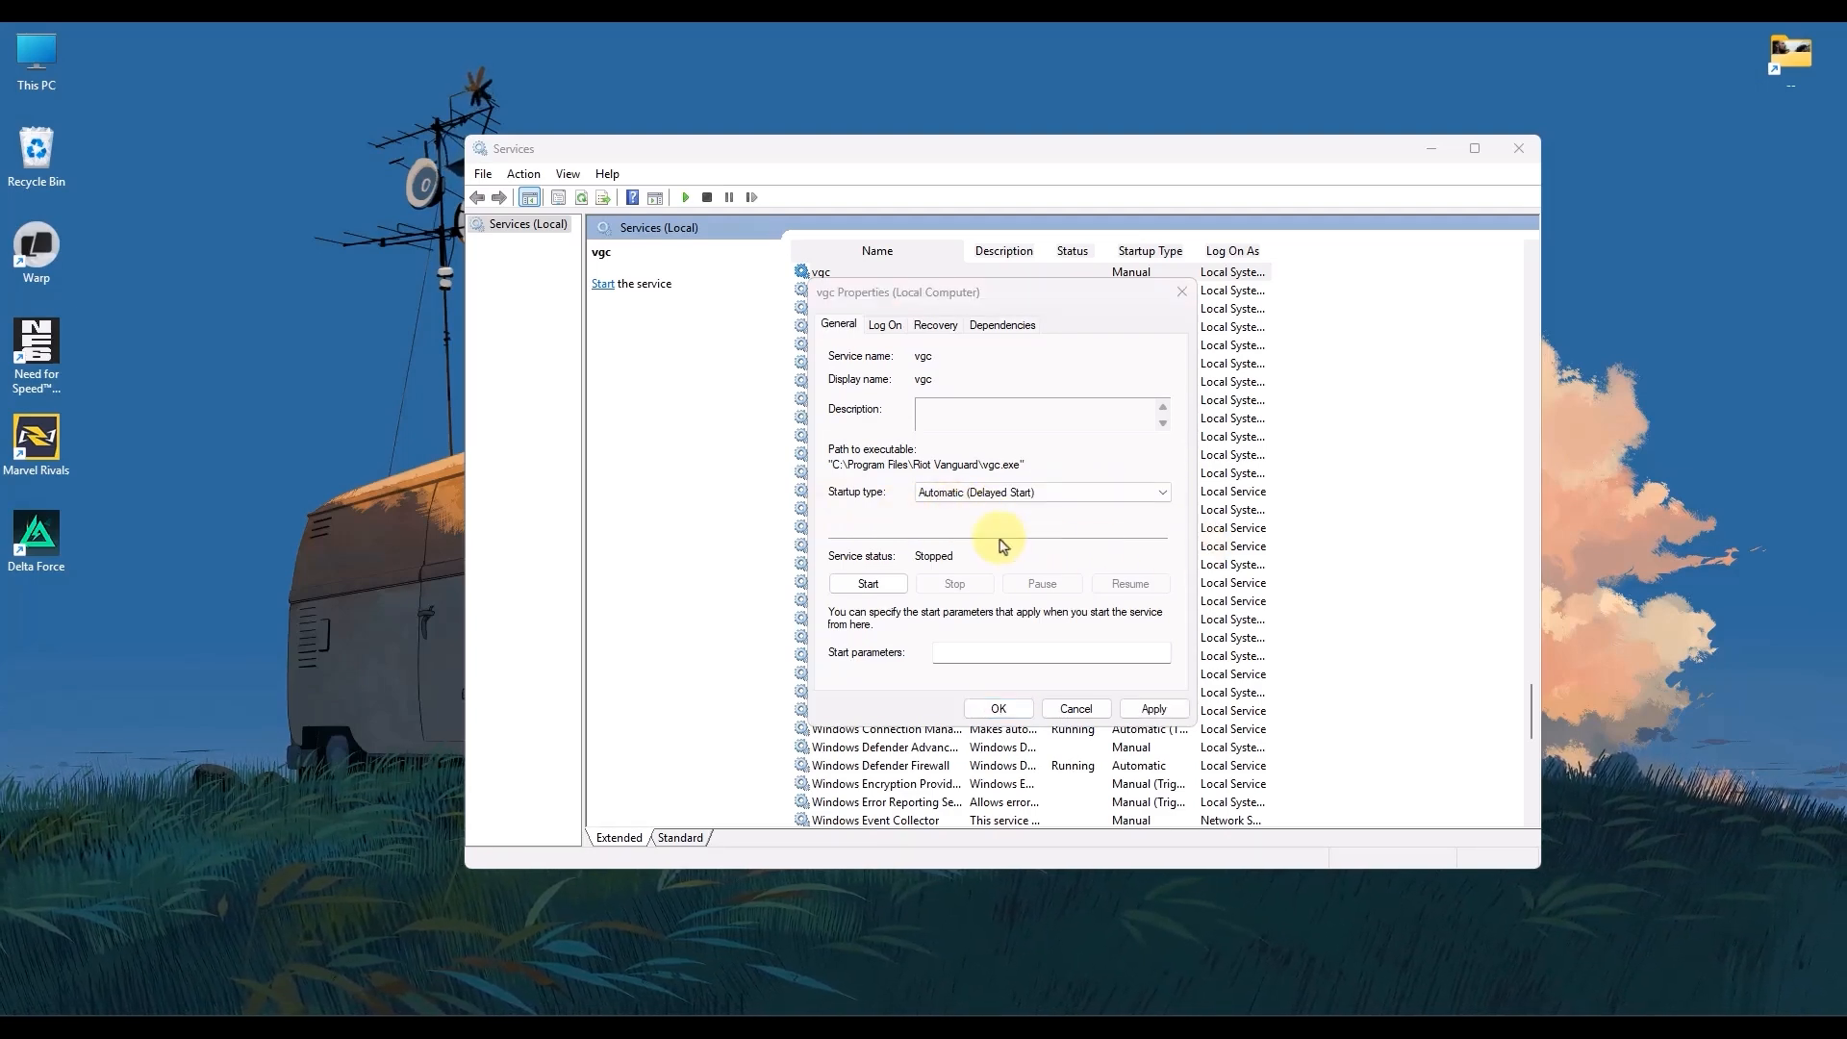
{"action": "mouse_move", "coordinate": [850, 569]}
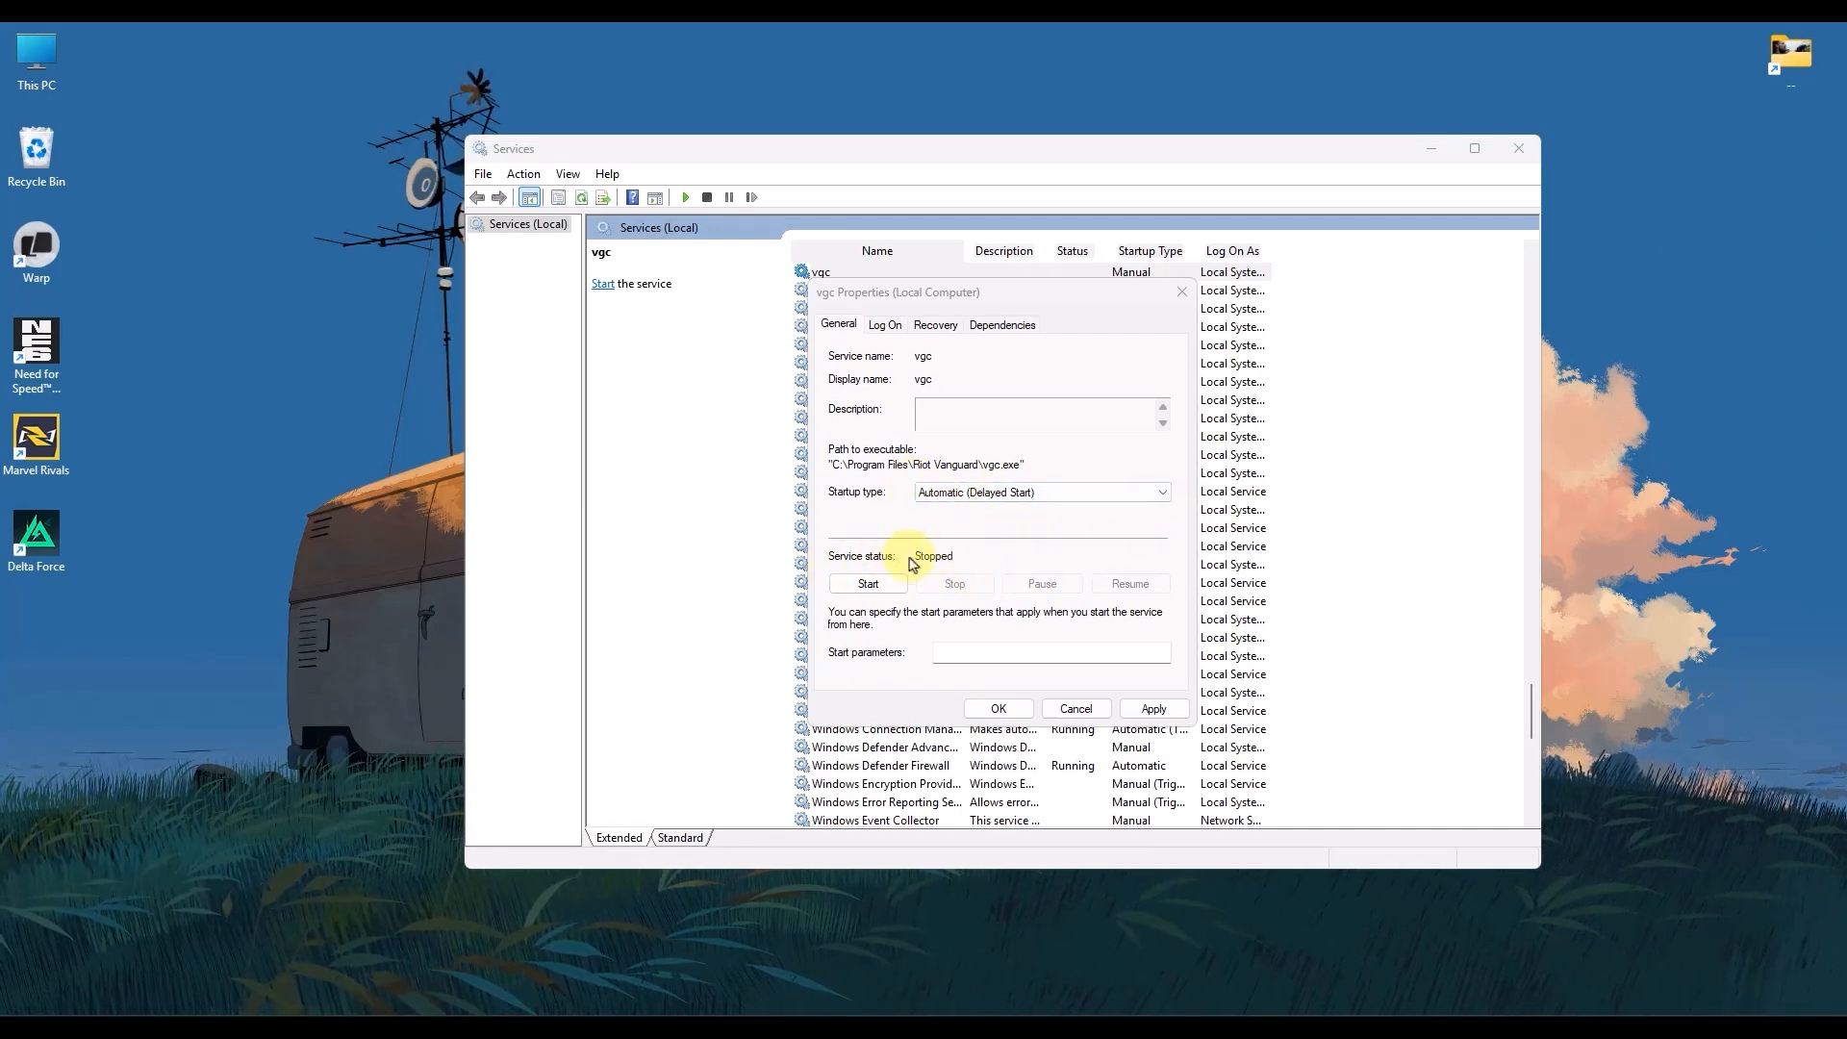
{"action": "left_click", "coordinate": [868, 583]}
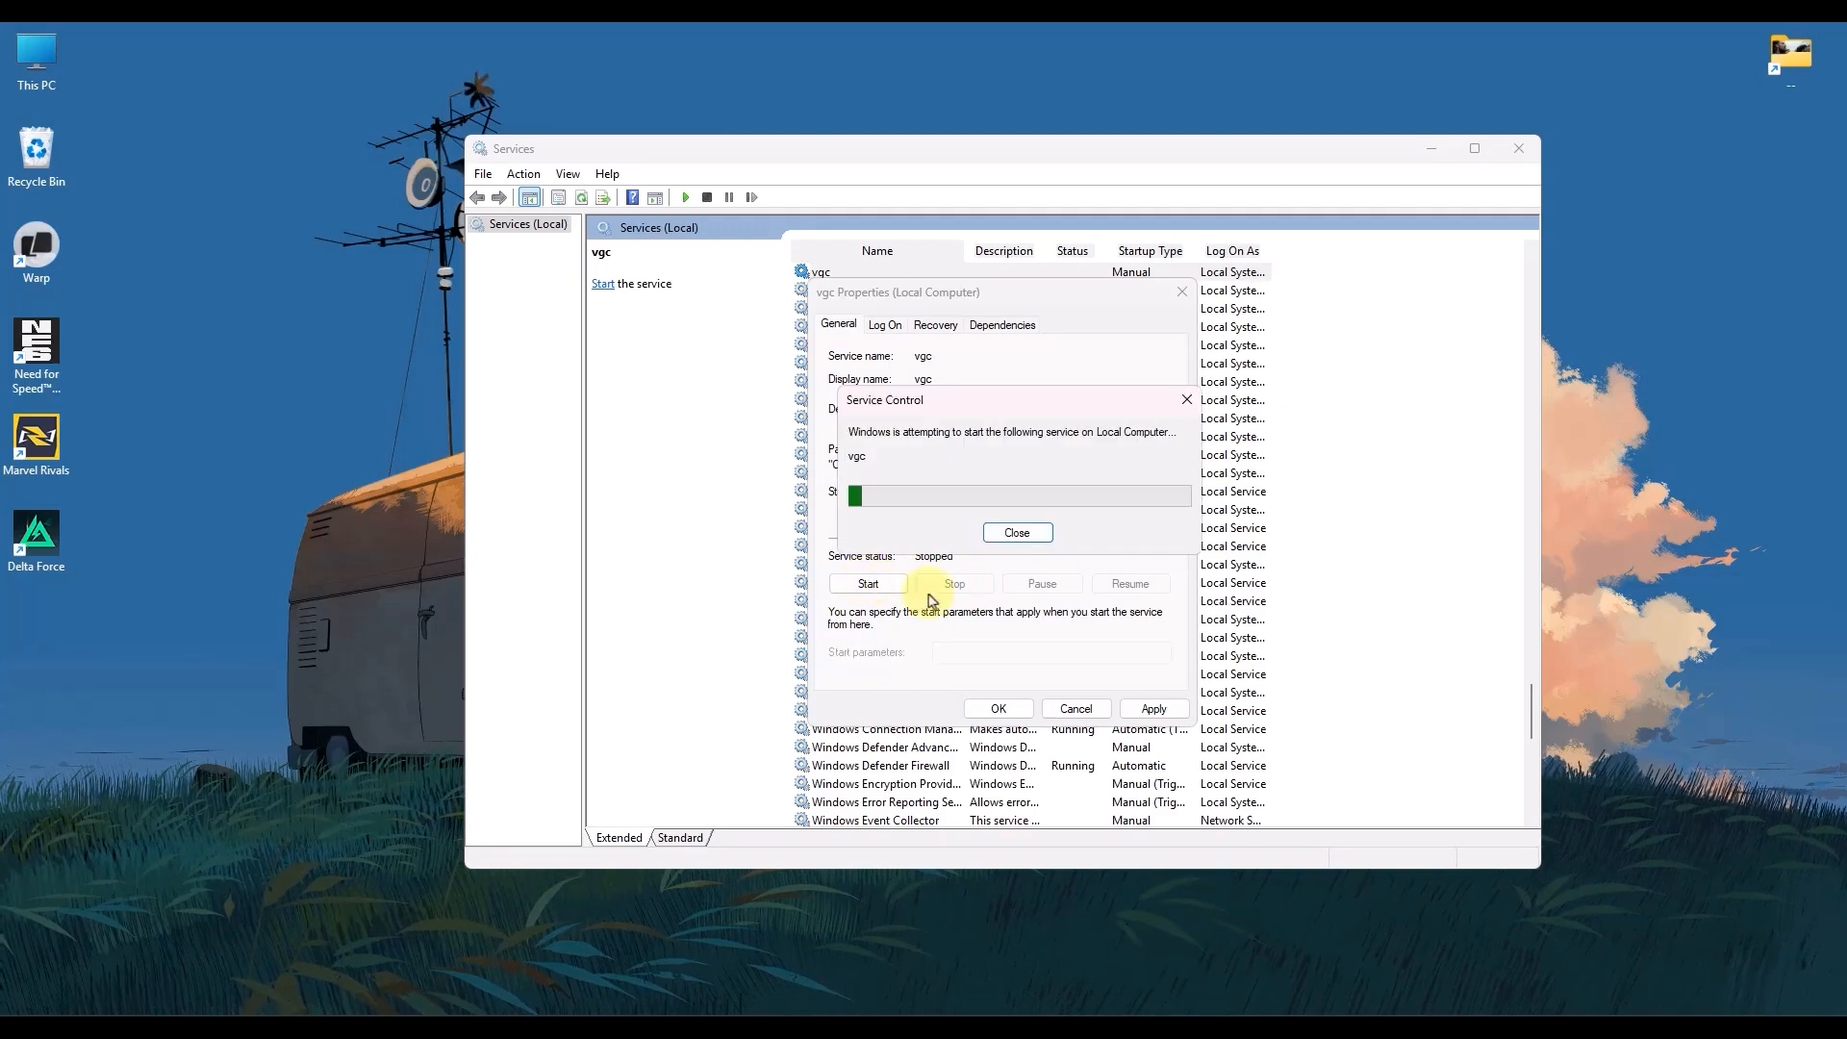
{"action": "left_click", "coordinate": [868, 583]}
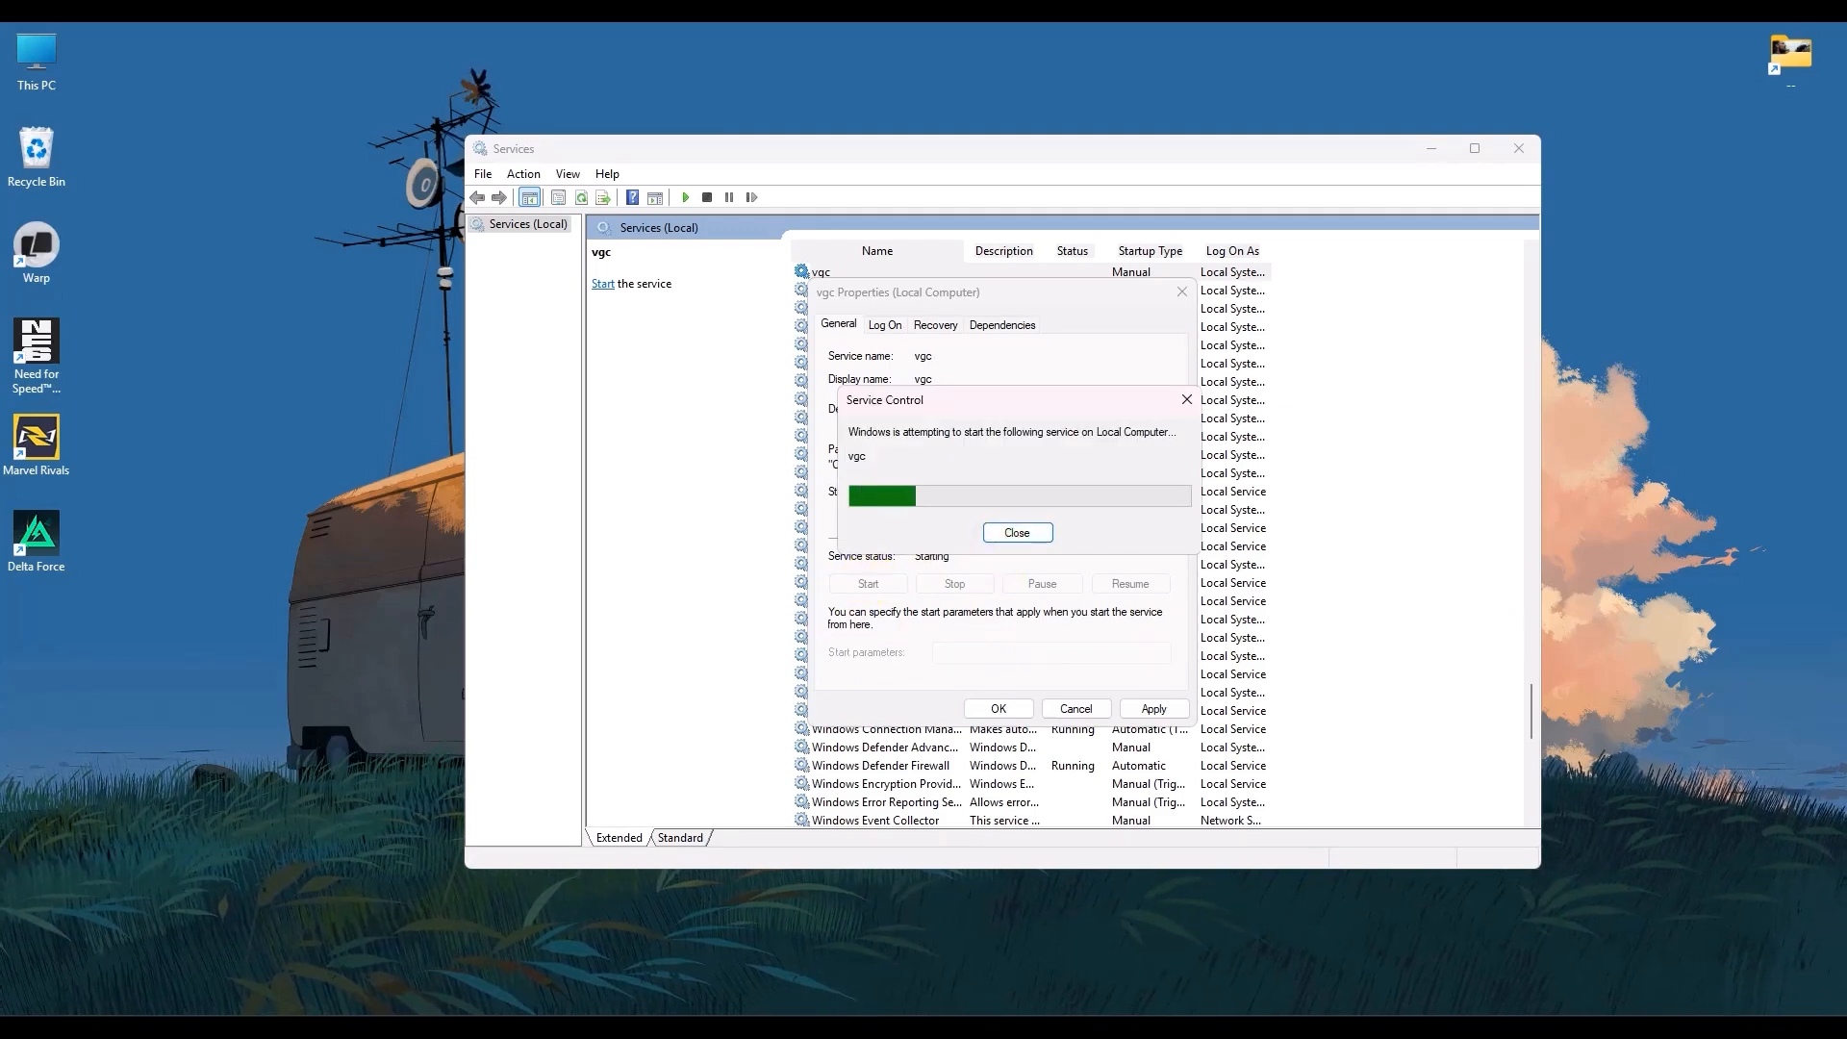
{"action": "left_click", "coordinate": [1016, 533]}
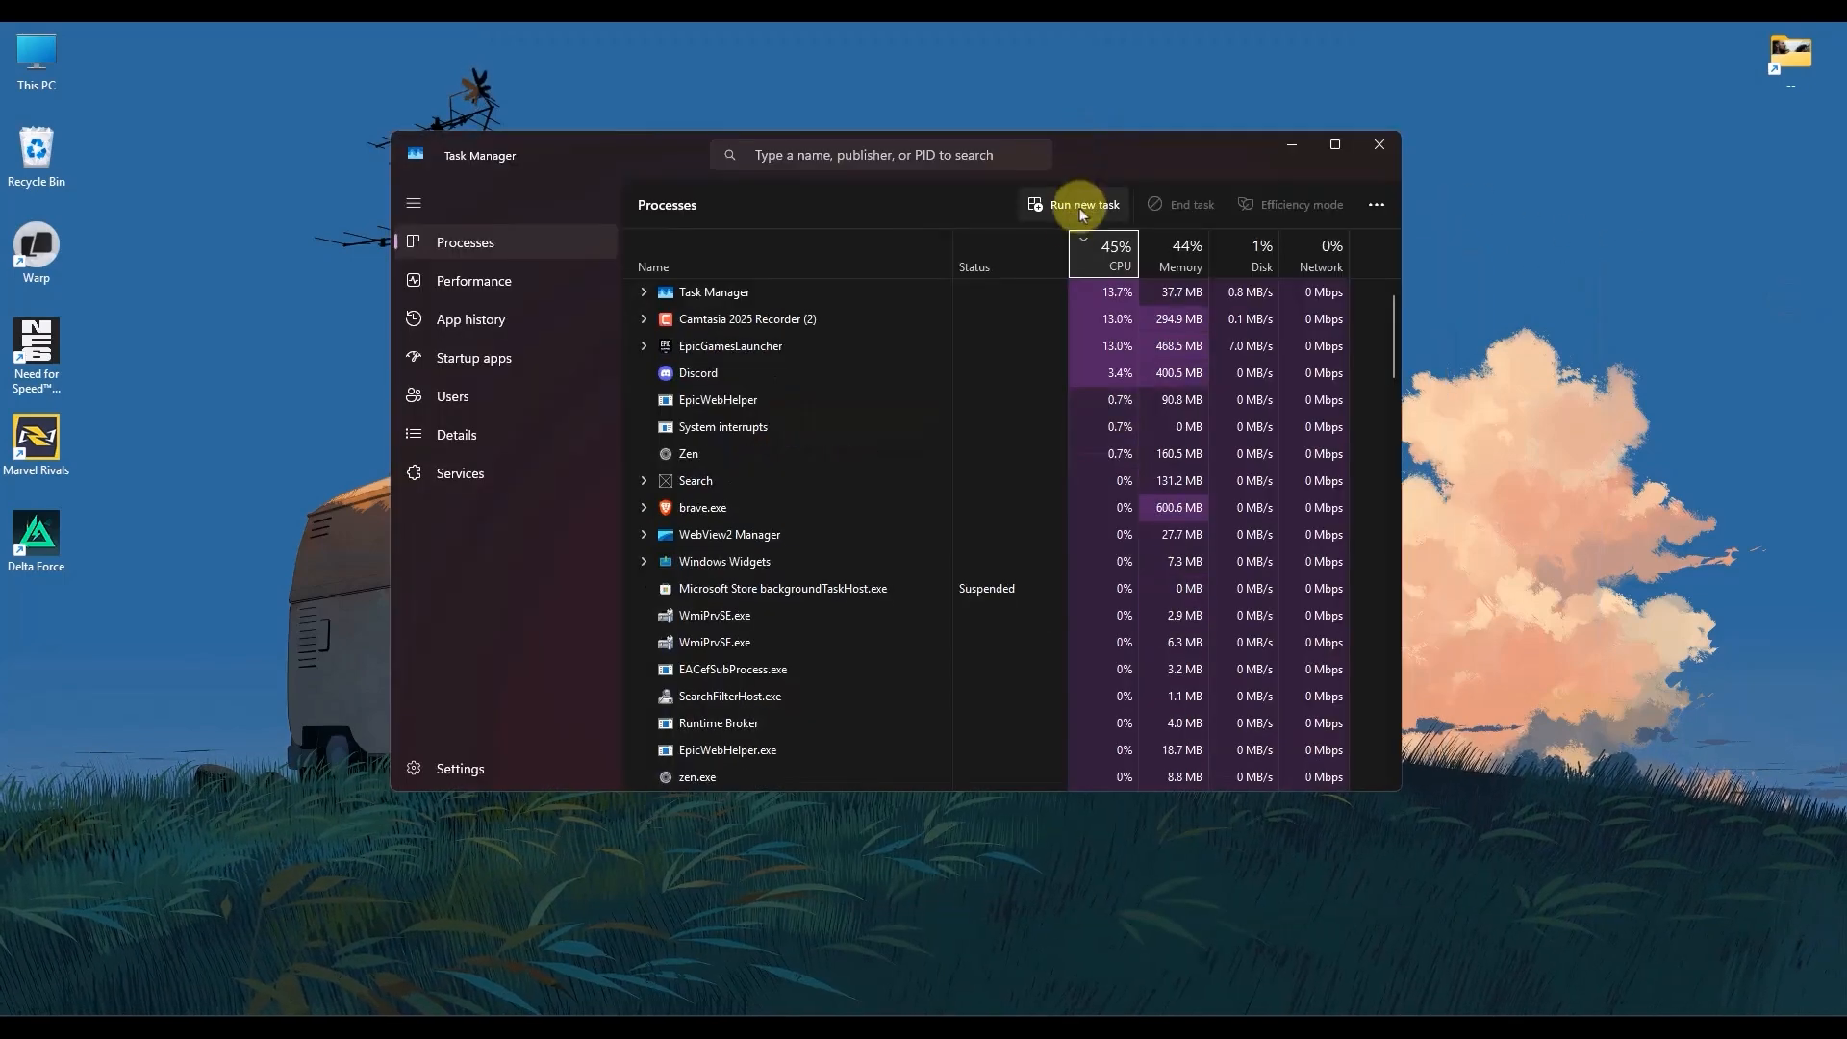
- Check in Startup apps that vgtray.exe is Enabled, then close Task Manager
{"action": "left_click", "coordinate": [473, 364]}
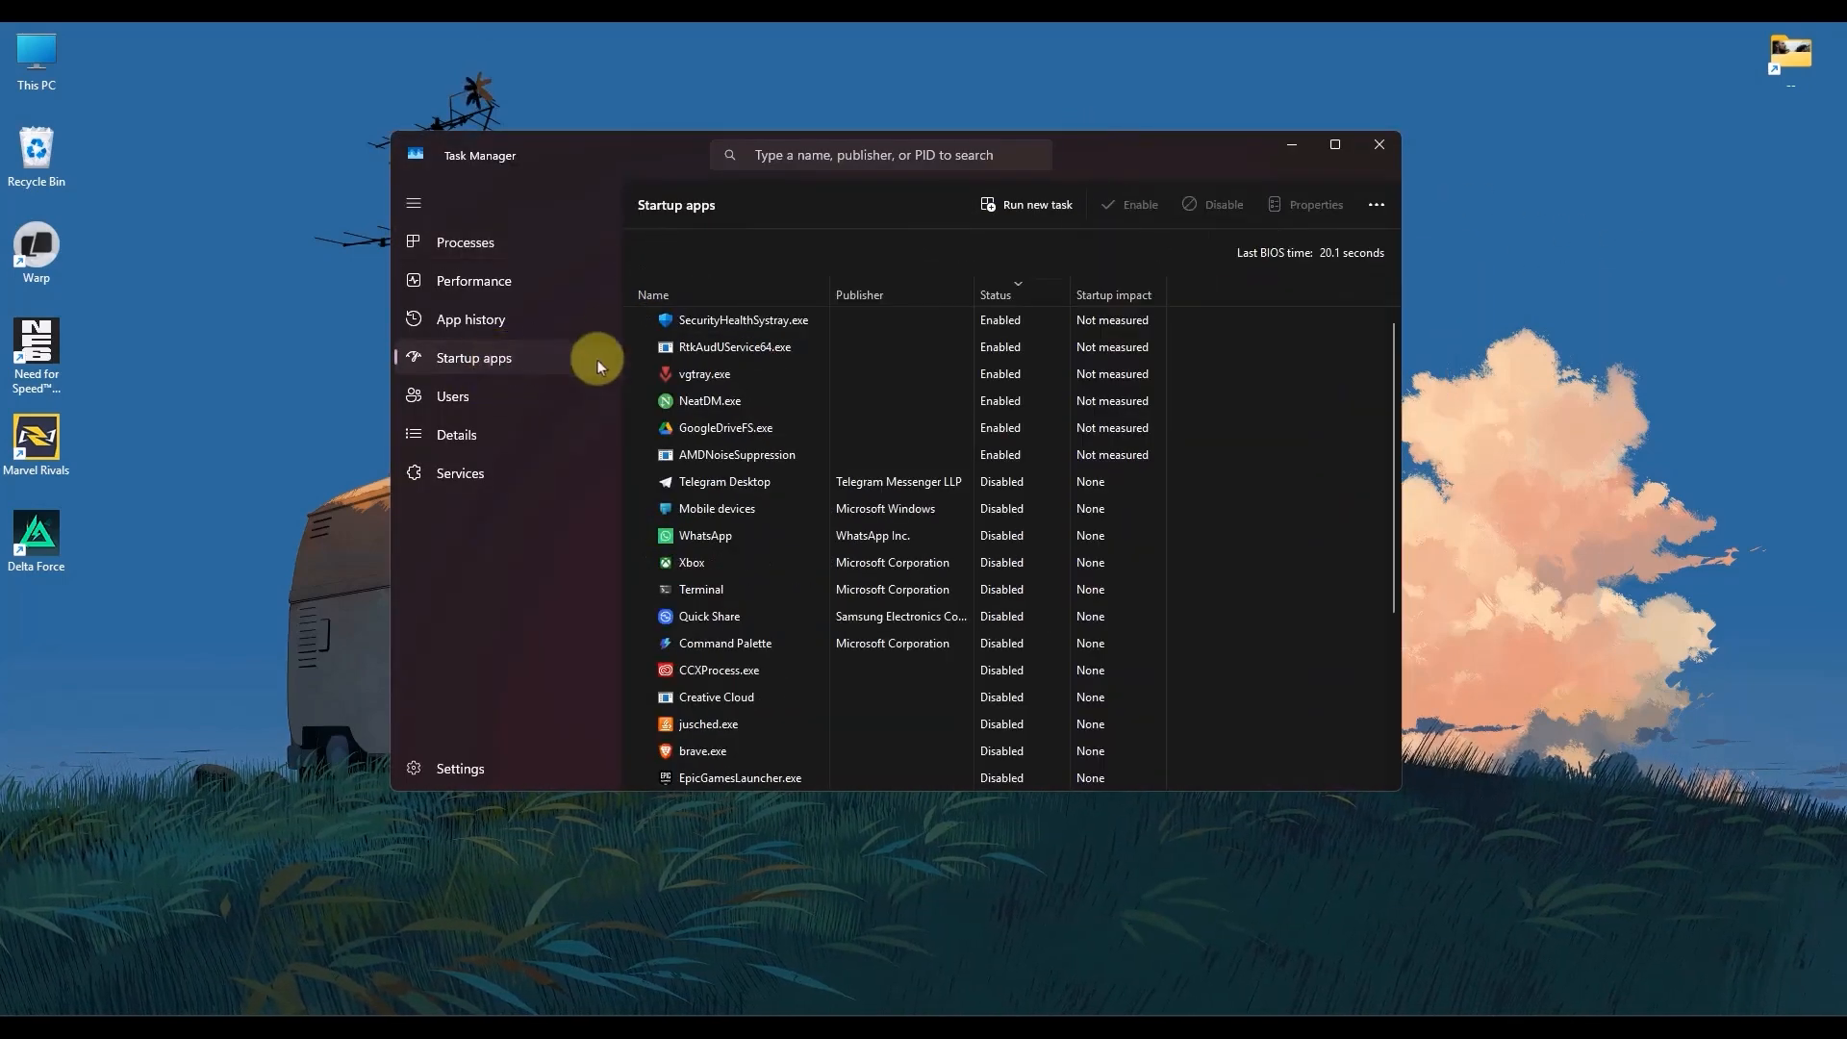
{"action": "left_click", "coordinate": [704, 373]}
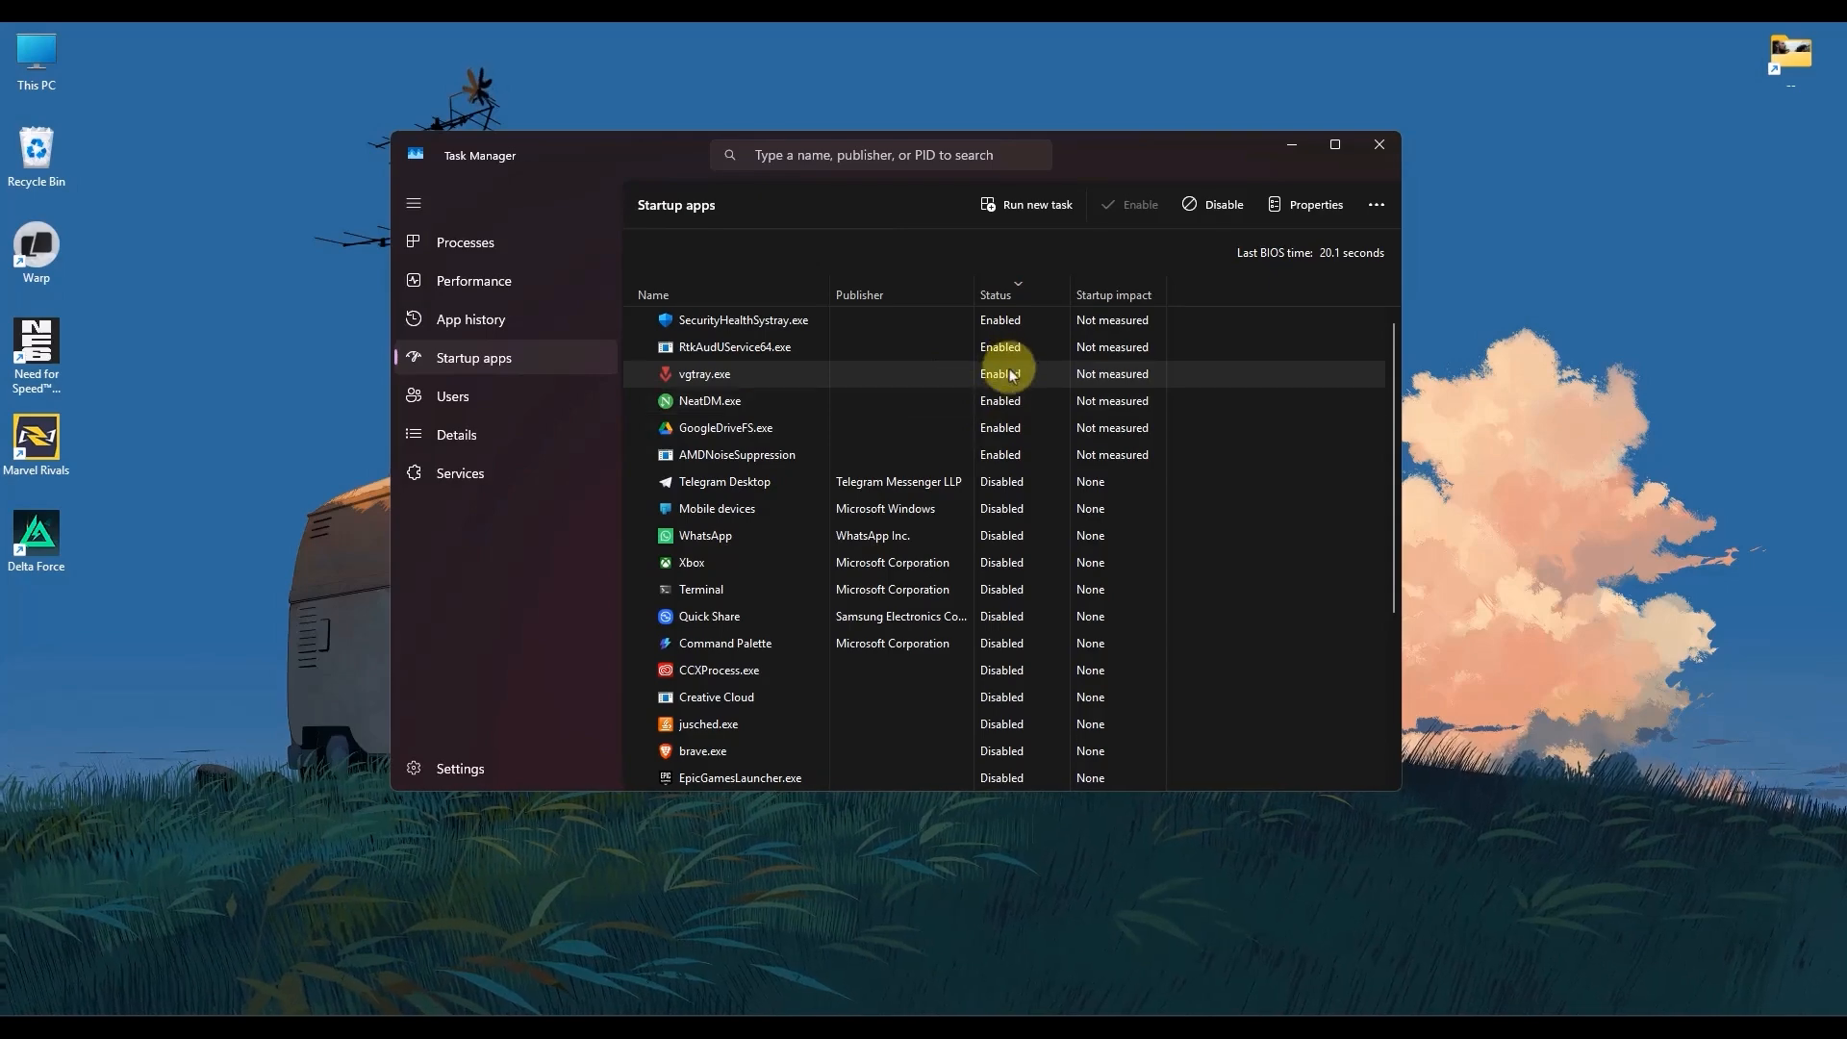
{"action": "right_click", "coordinate": [705, 373]}
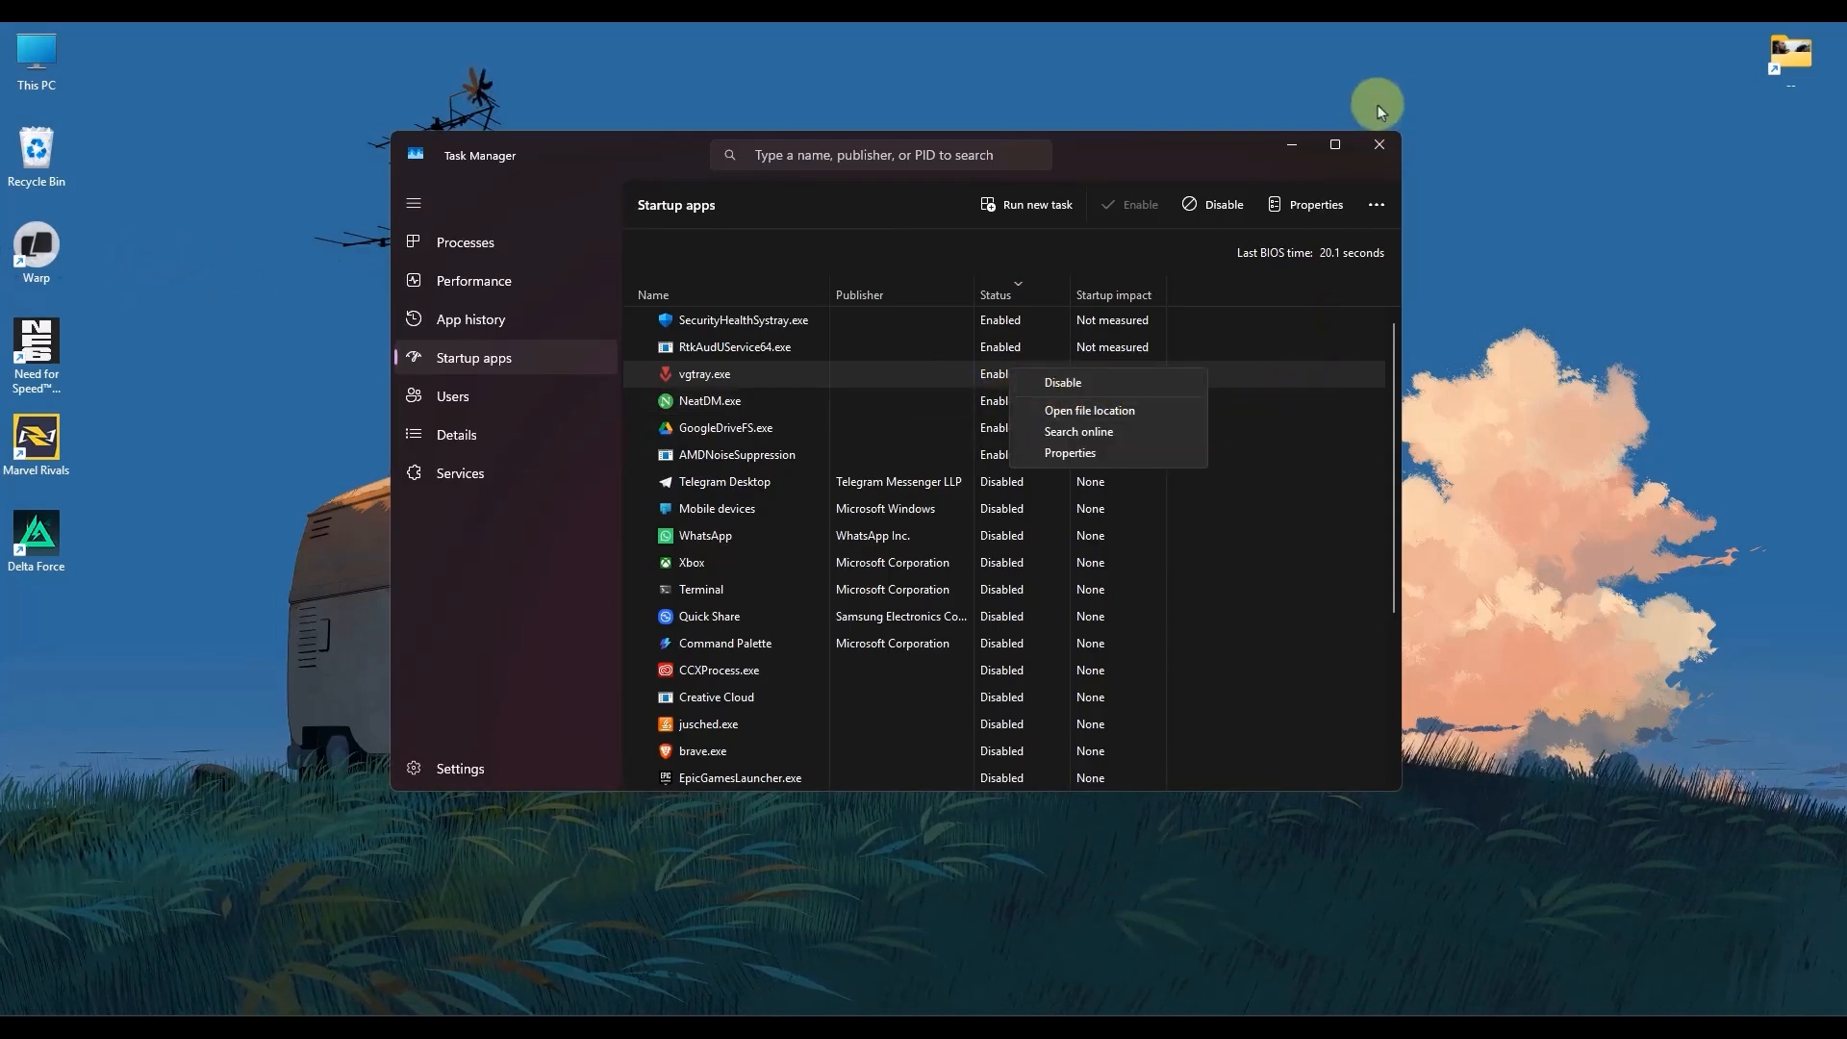
{"action": "left_click", "coordinate": [1378, 144]}
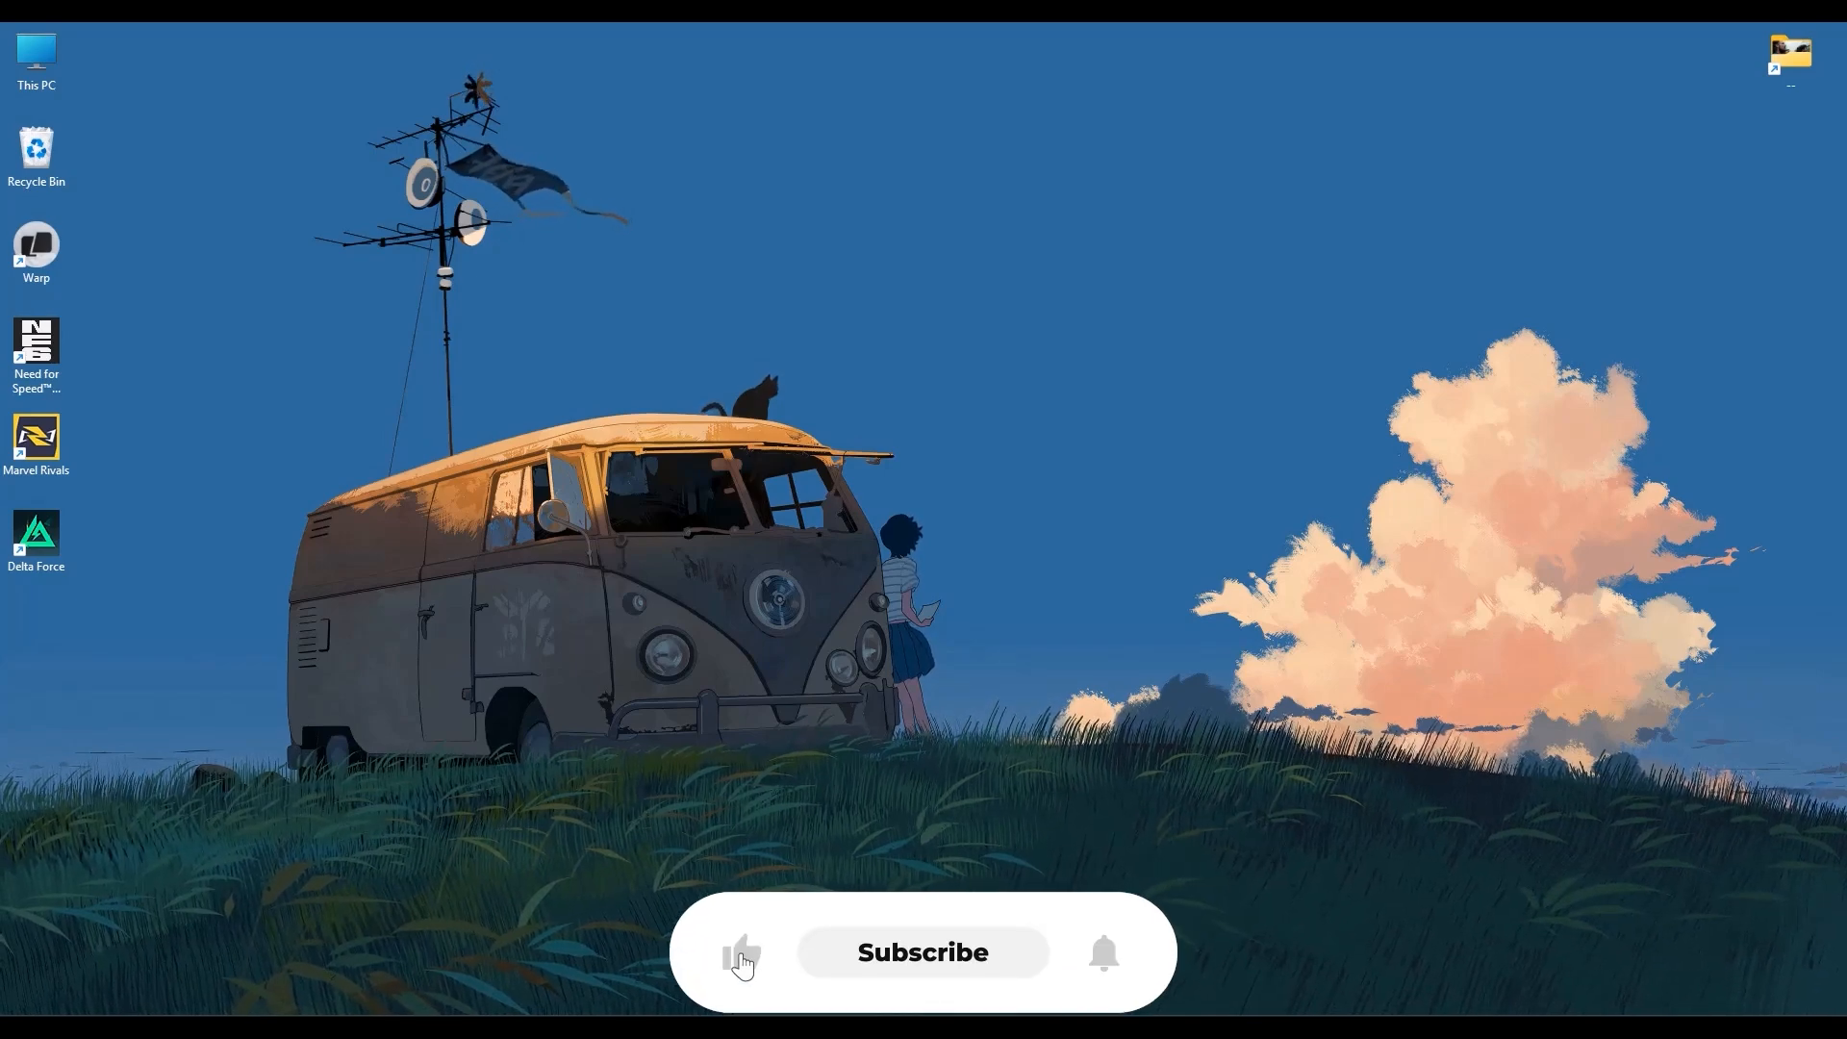
- Bring up the Run dialog with %localappdata% as the location to open
{"action": "left_click", "coordinate": [922, 953]}
{"action": "type", "text": "%localappdata%"}
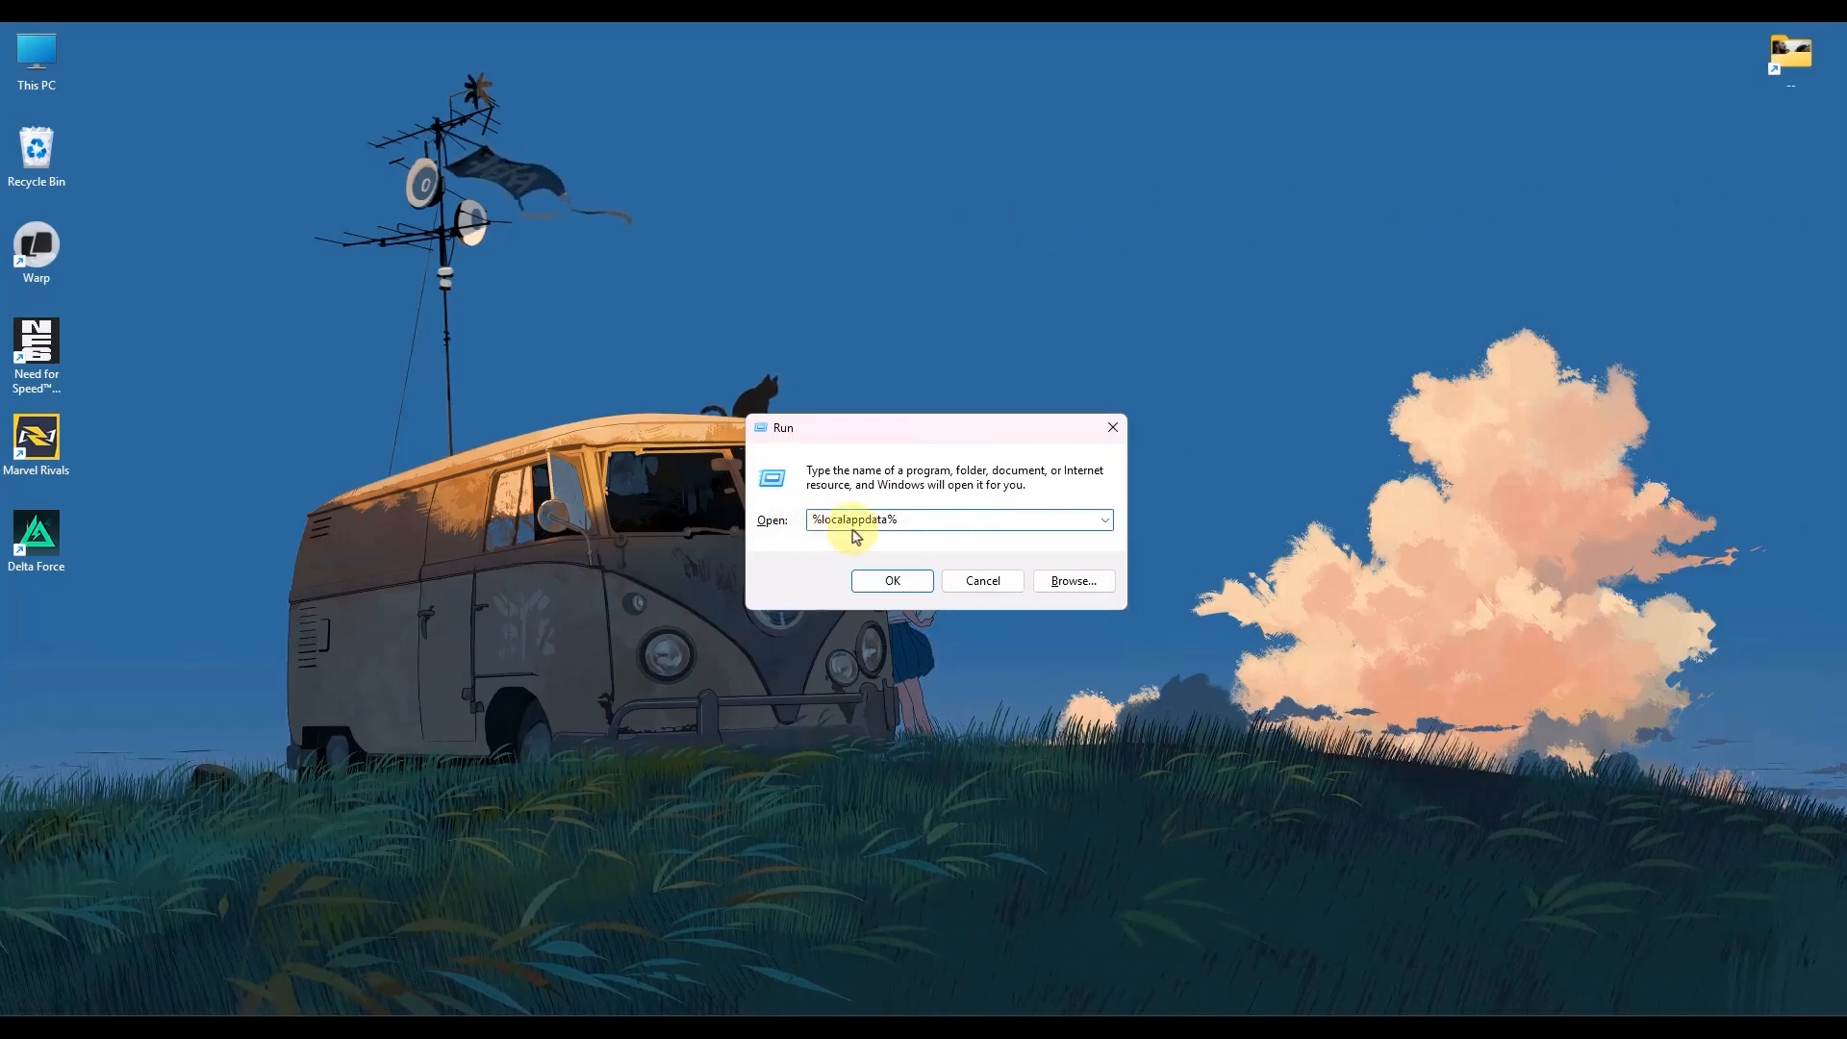
{"action": "mouse_move", "coordinate": [916, 519]}
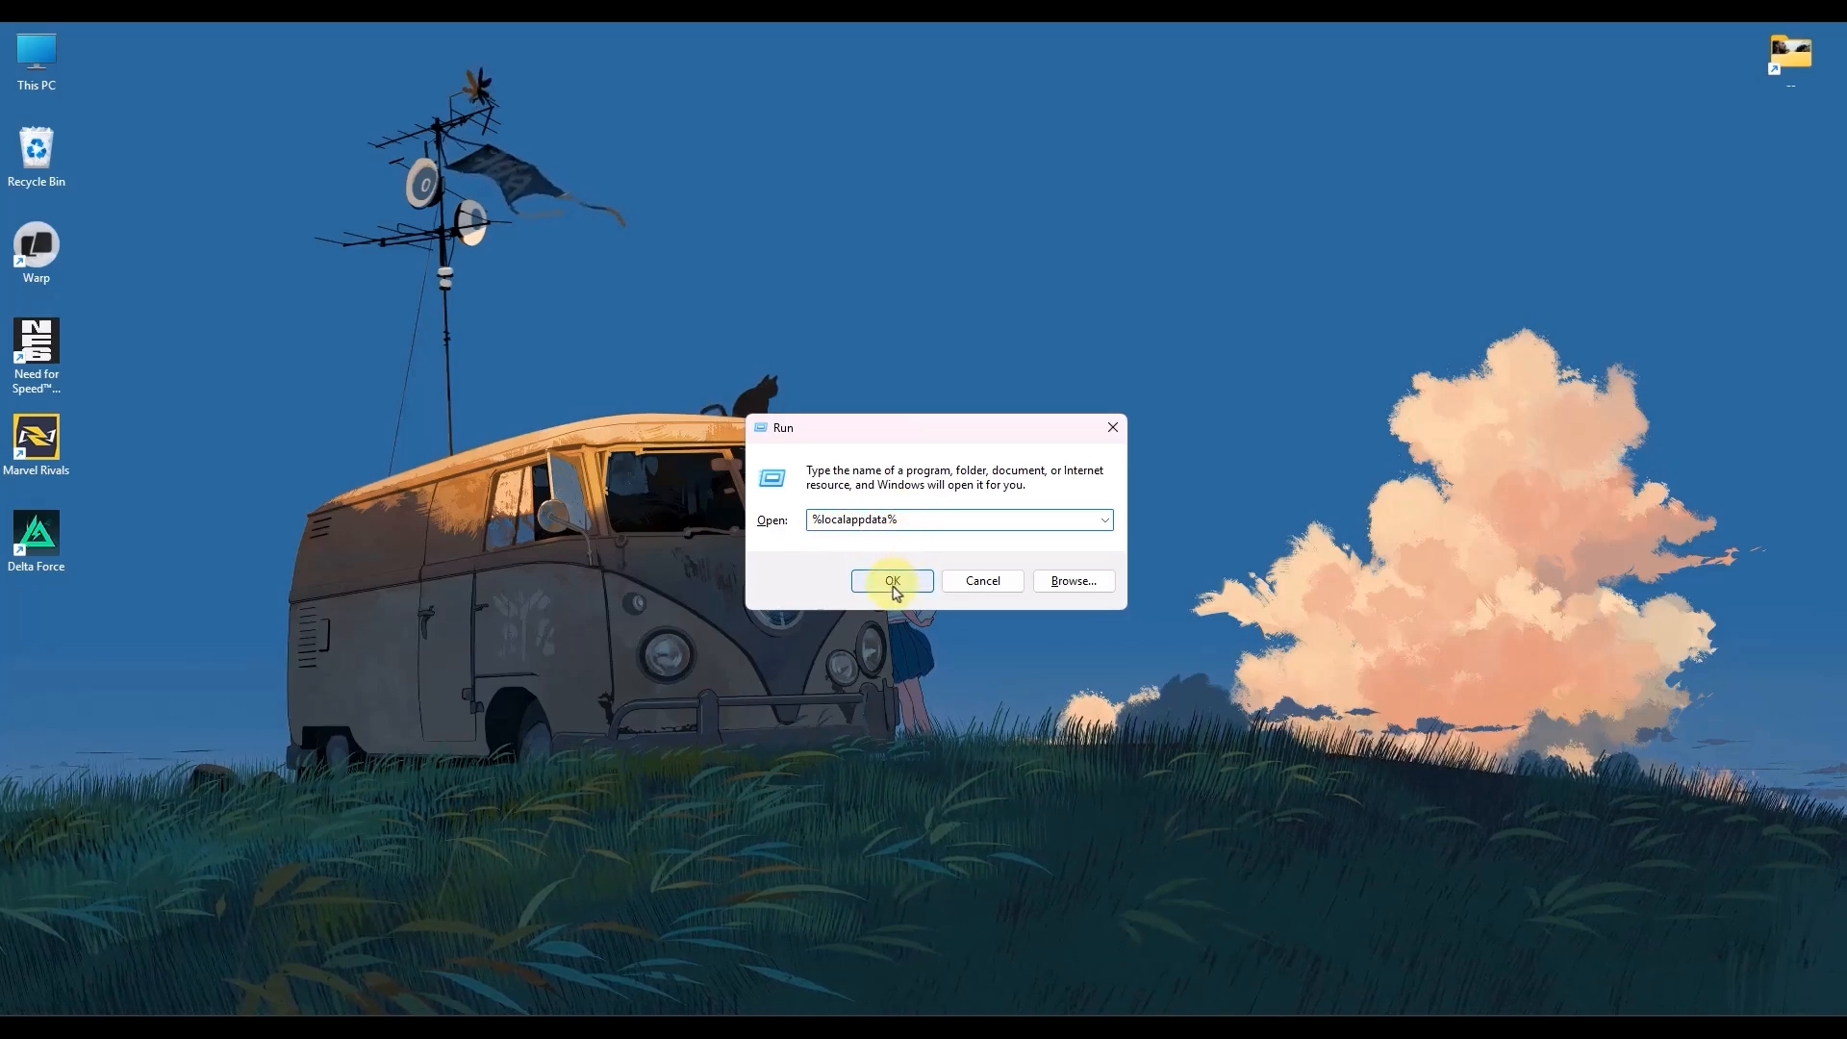
- Browse the Local AppData folder and bring up actions for the Riot Games folder to delete it
{"action": "left_click", "coordinate": [891, 579]}
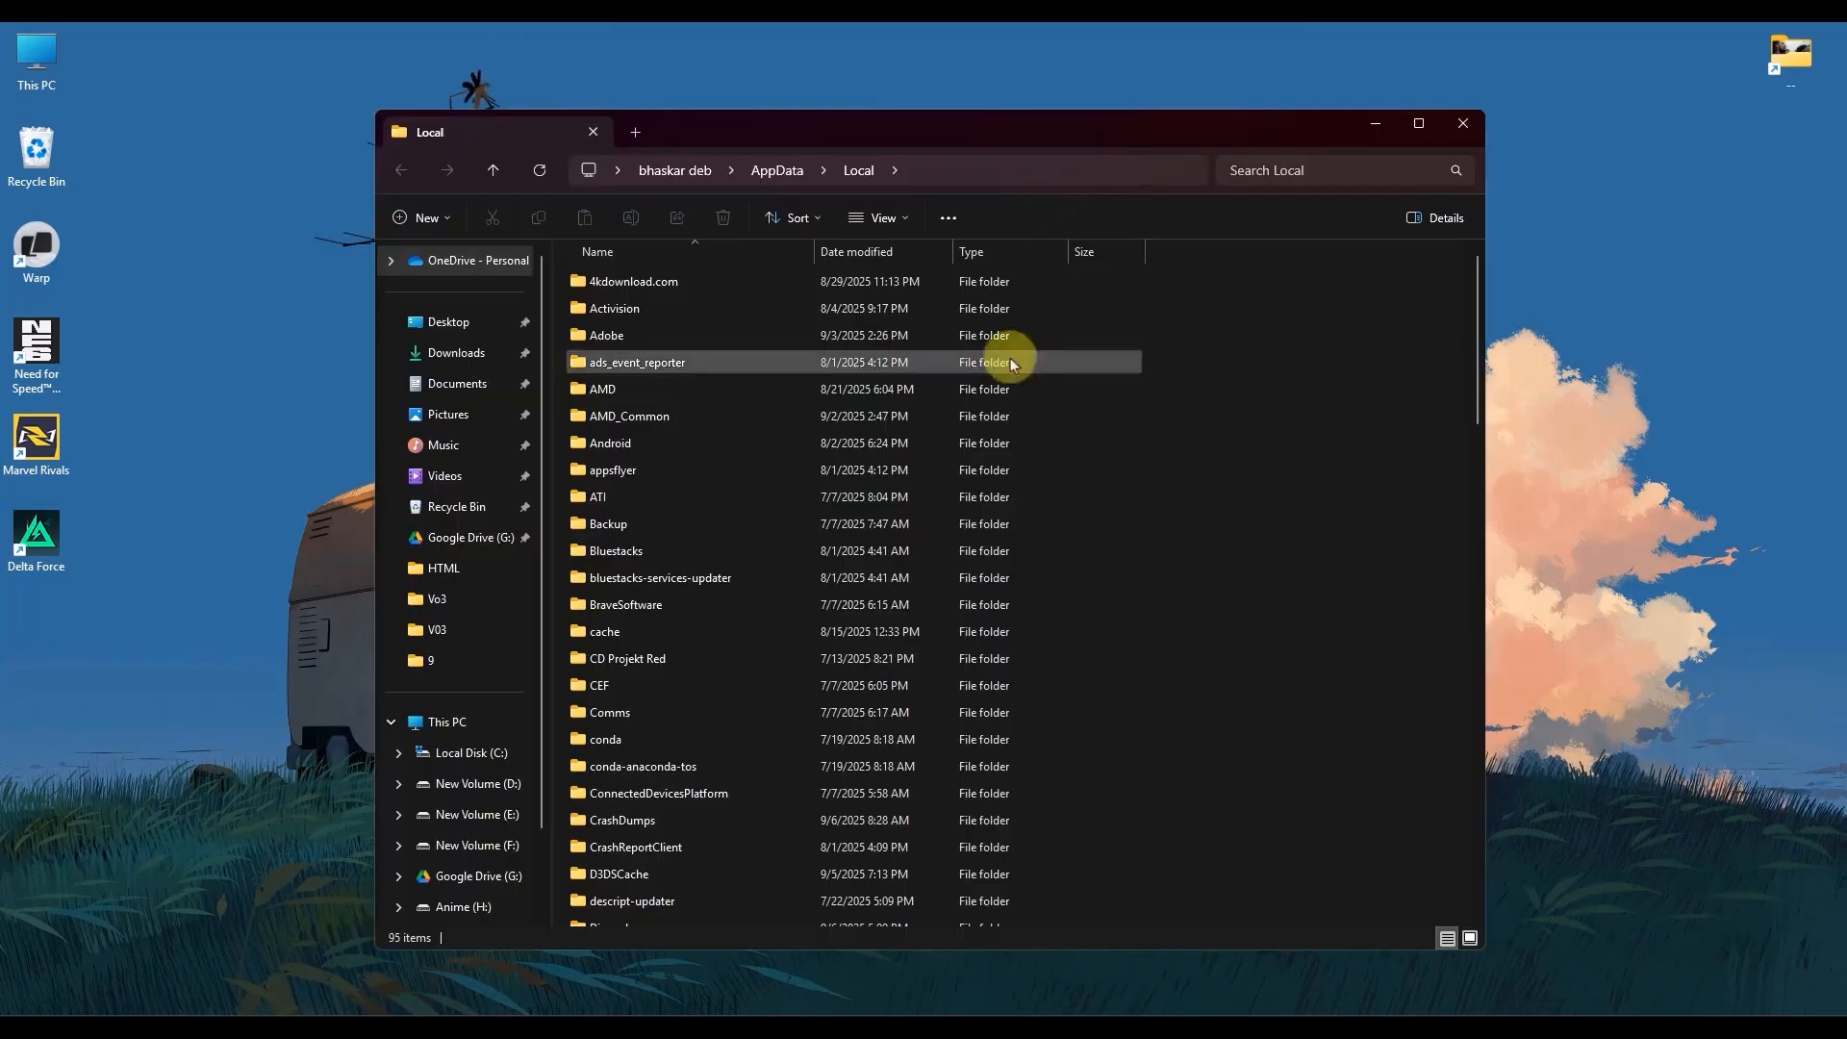
{"action": "left_click", "coordinate": [610, 442]}
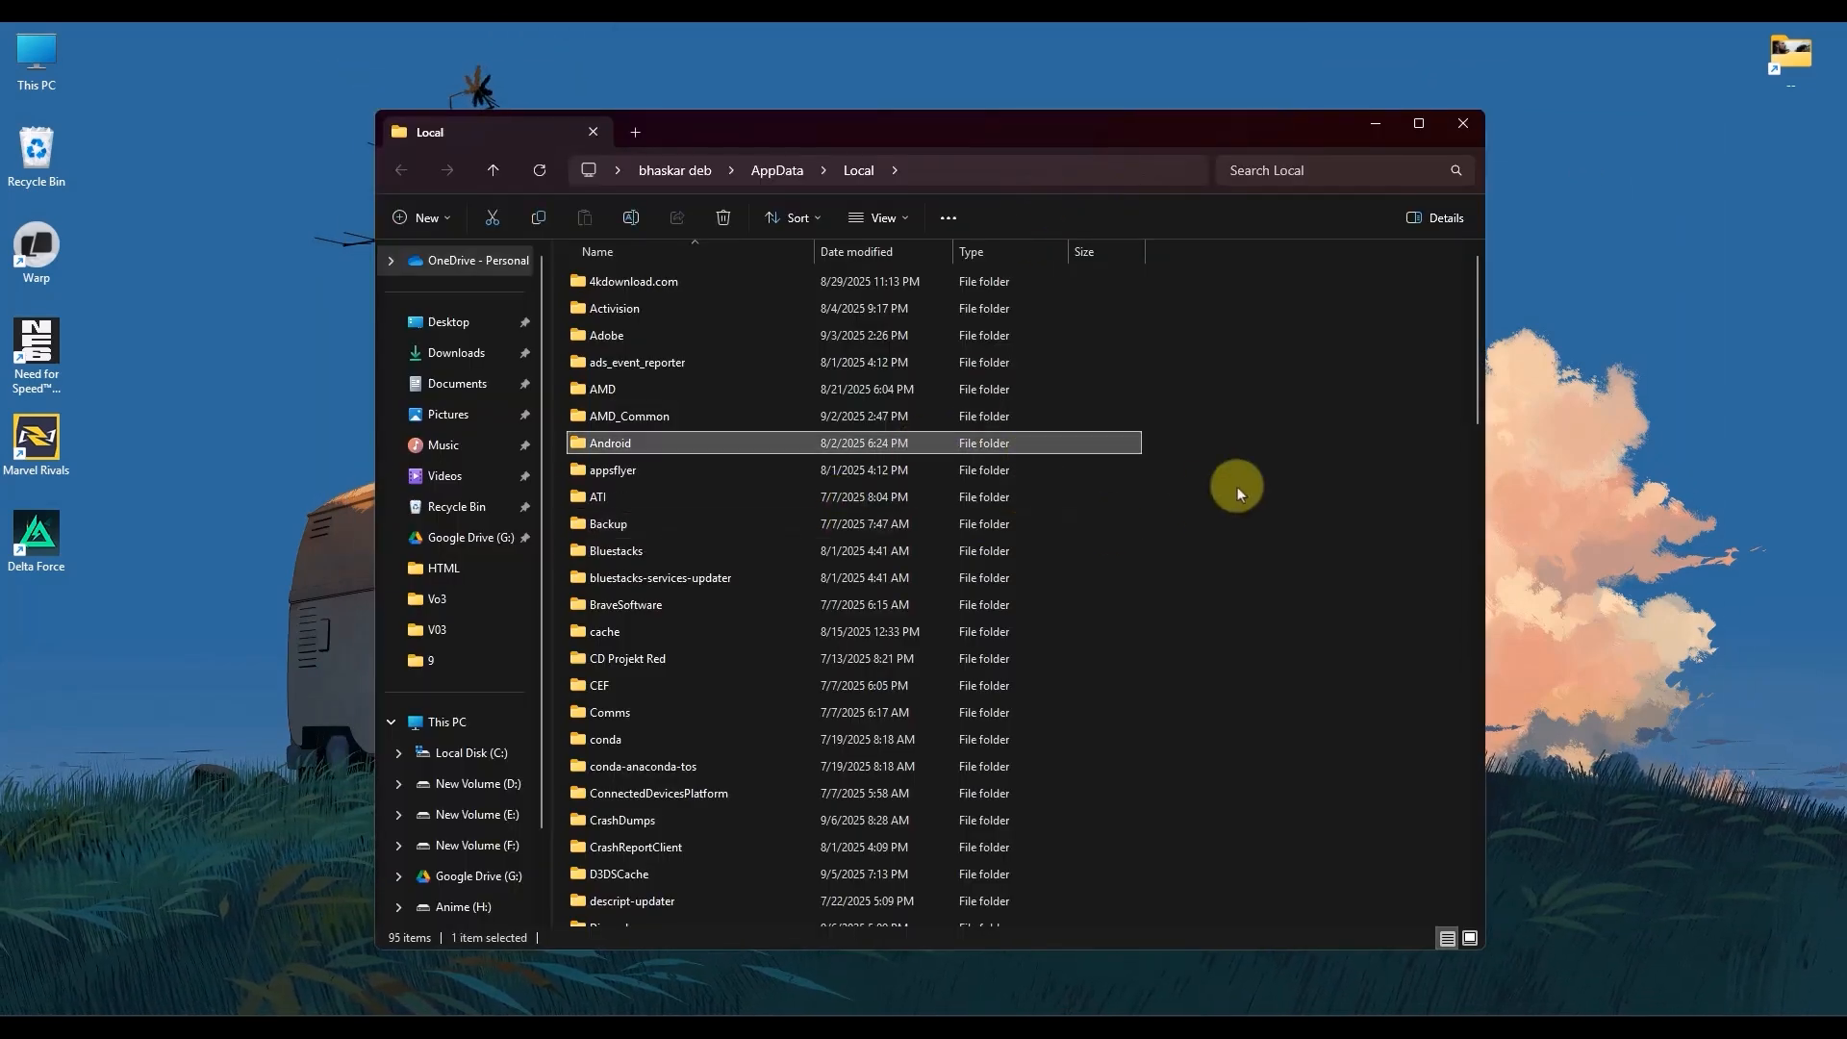
{"action": "scroll", "scroll_direction": "down", "scroll_amount": 3}
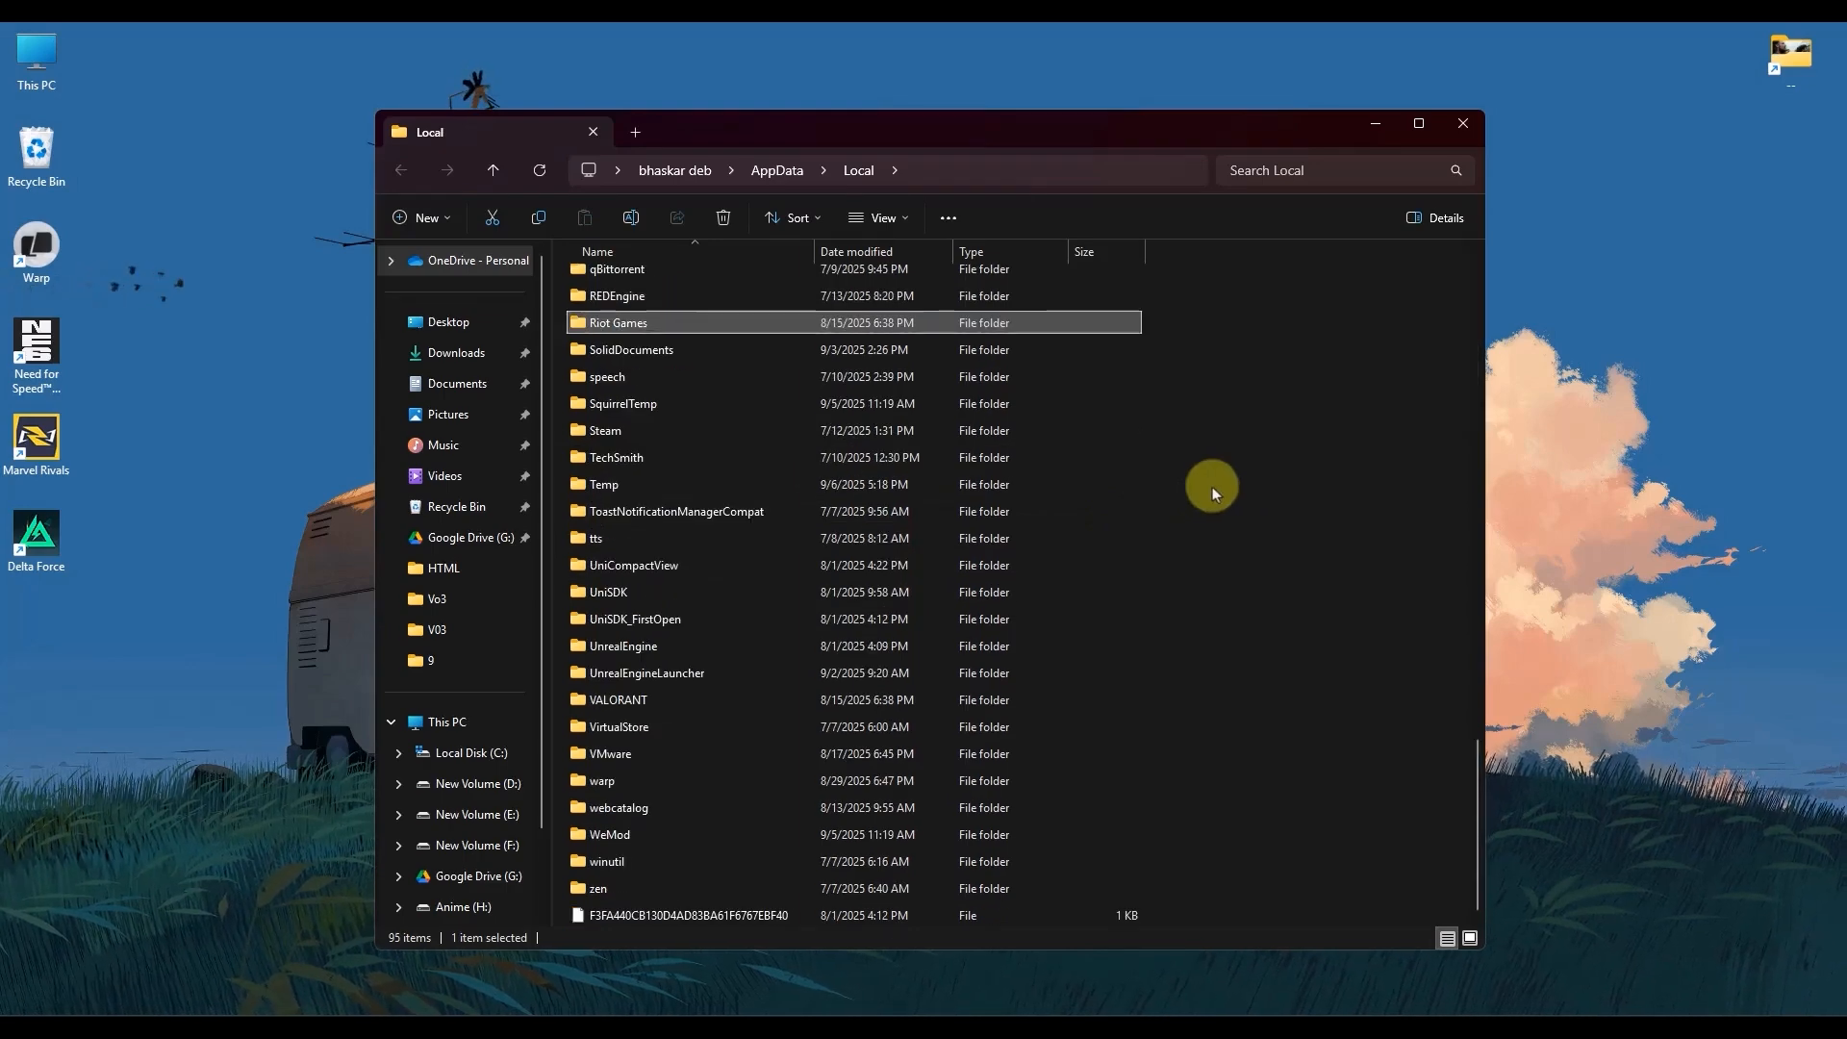
{"action": "mouse_move", "coordinate": [606, 329]}
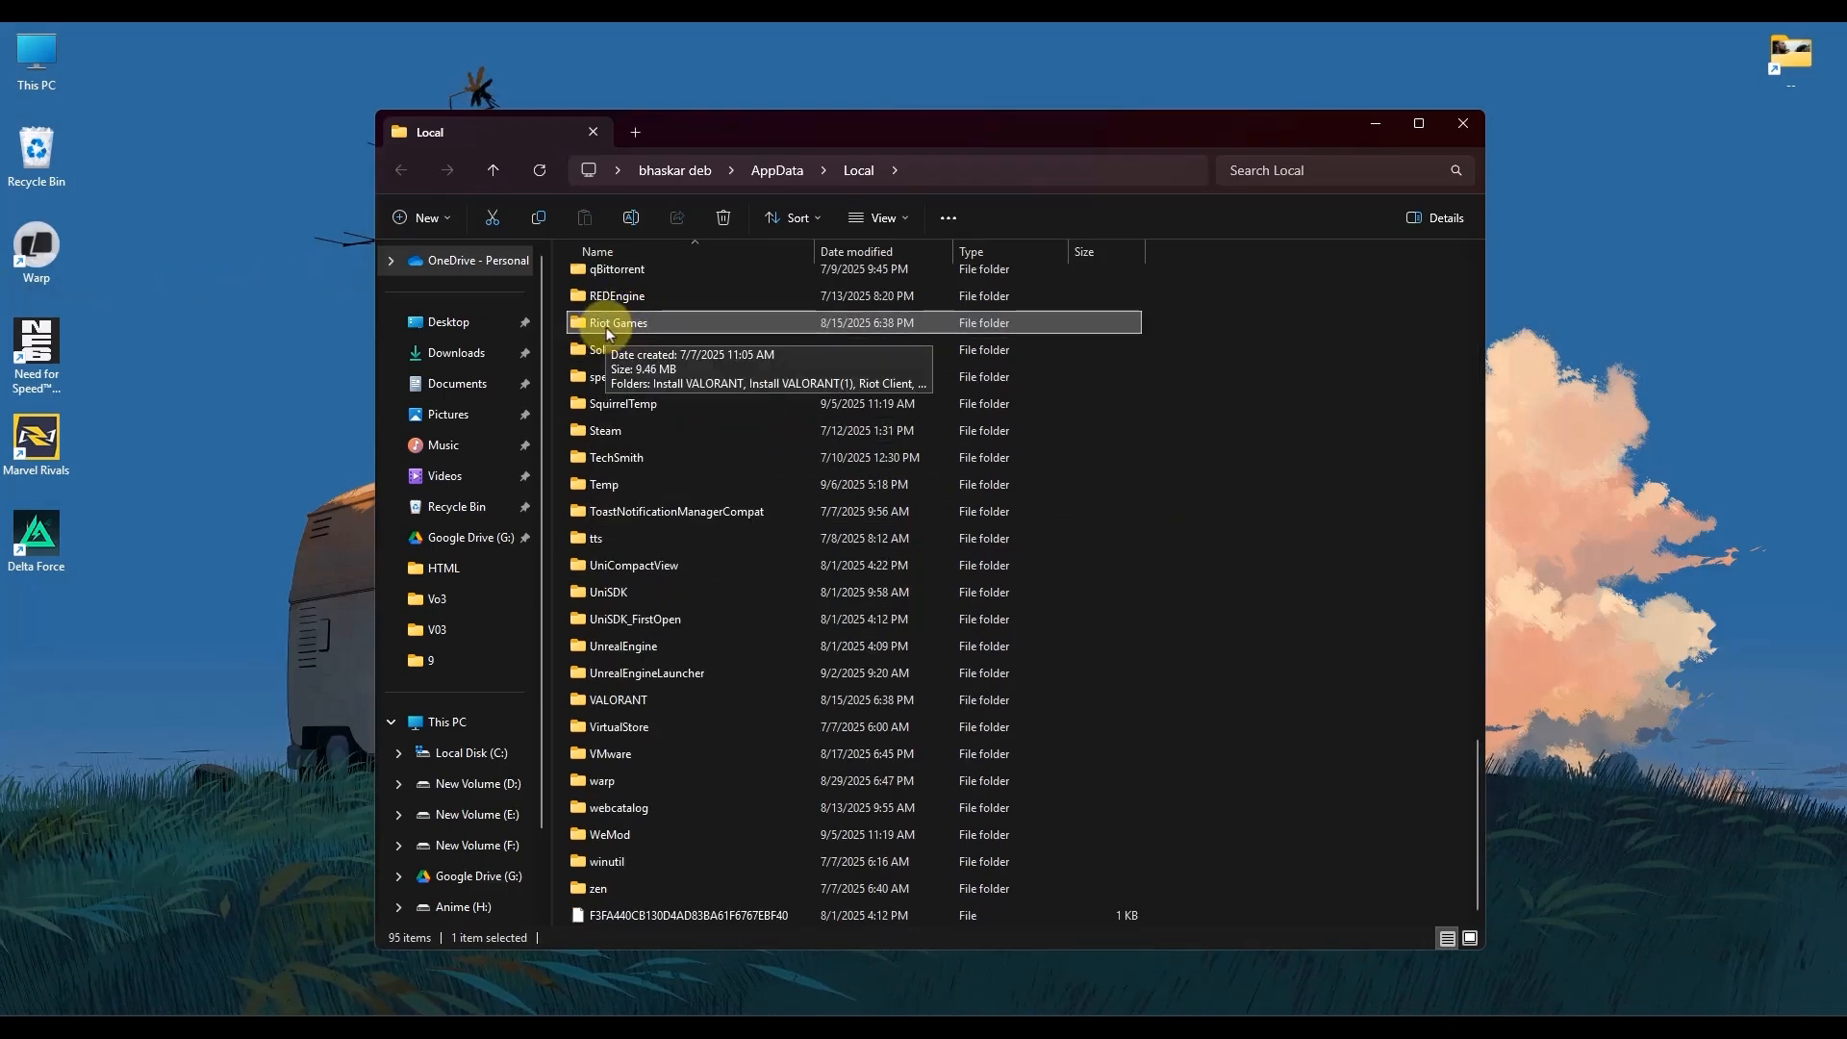
{"action": "right_click", "coordinate": [616, 321]}
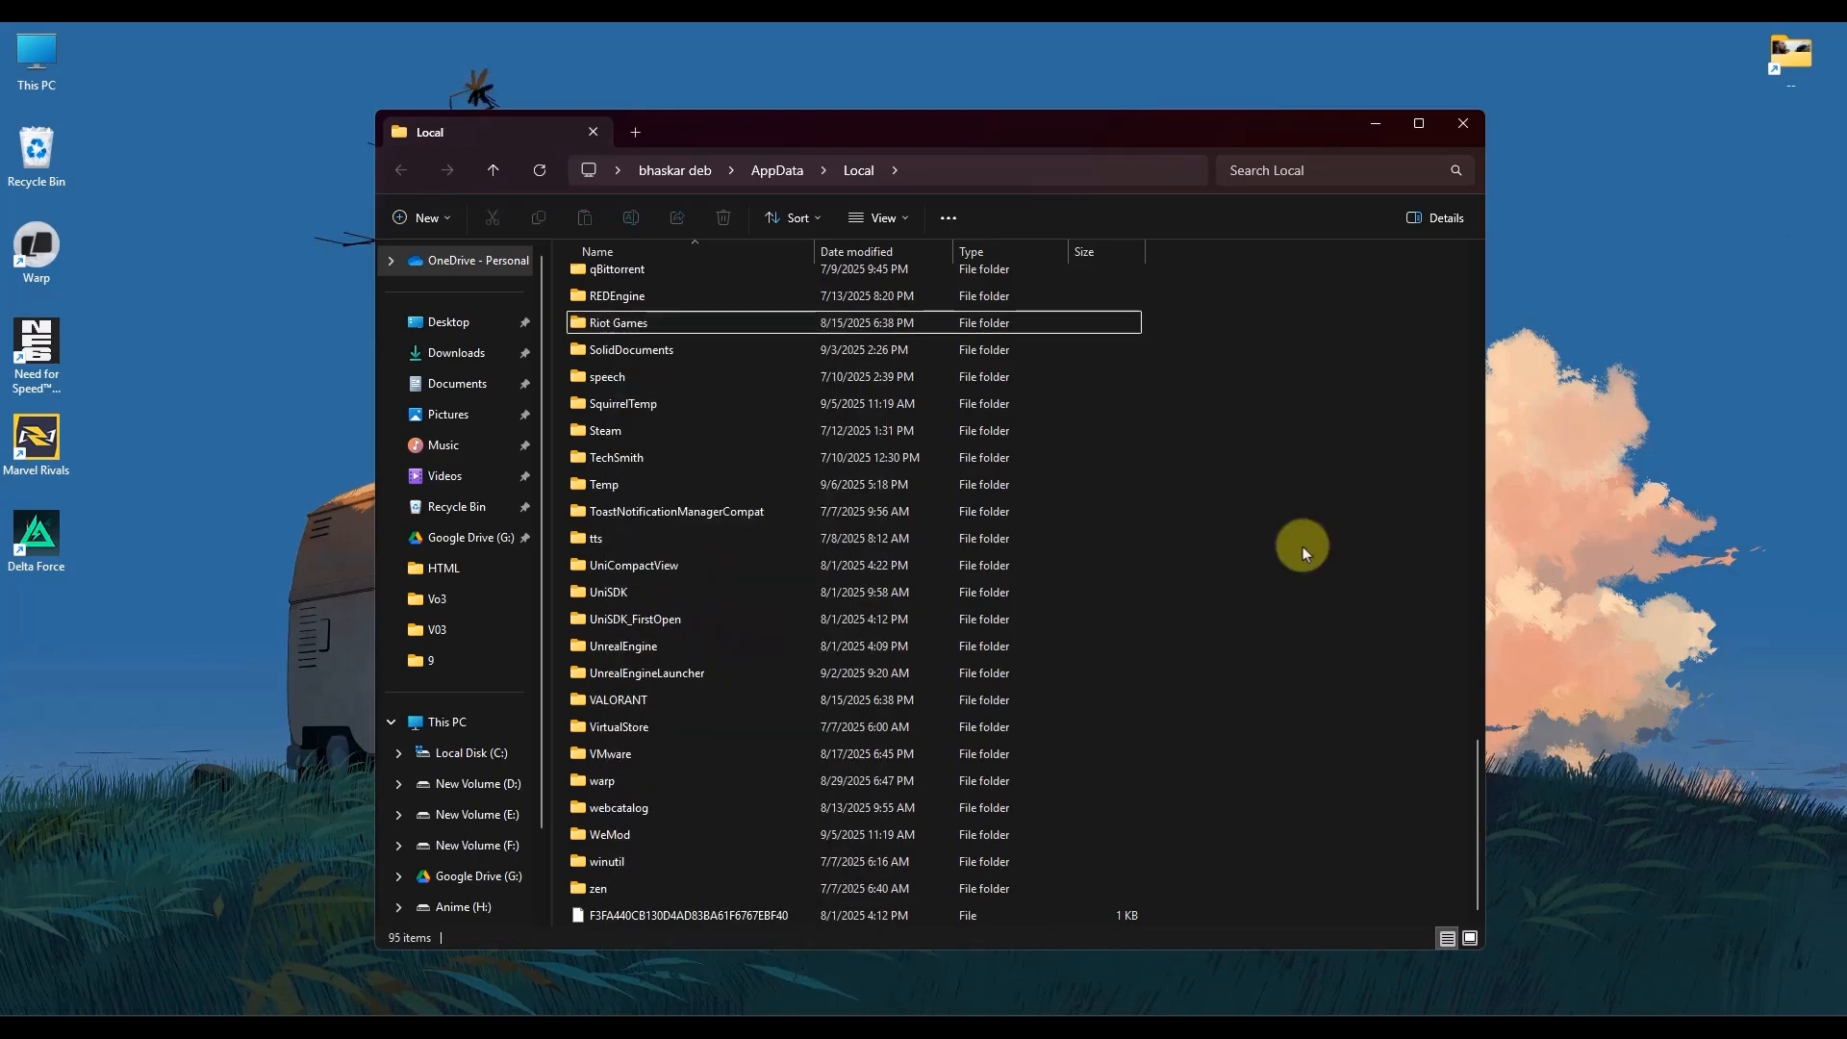
{"action": "mouse_move", "coordinate": [1660, 1007]}
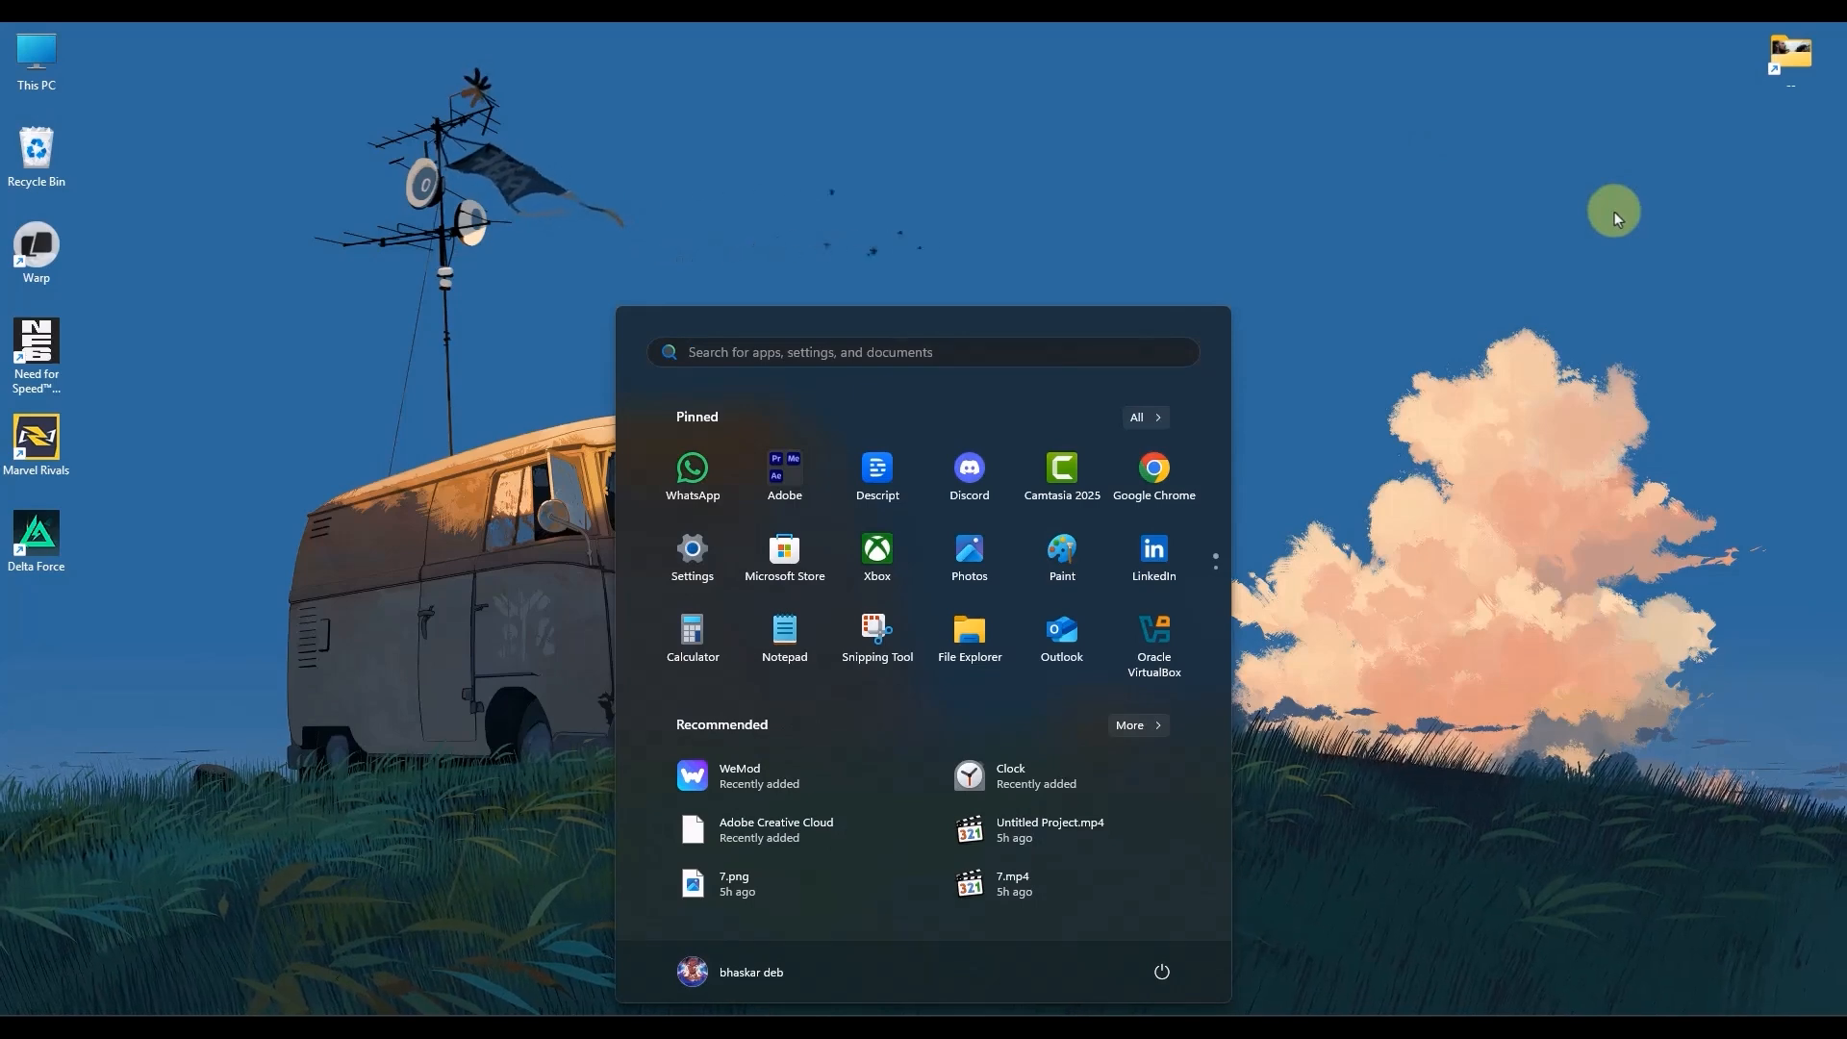
- Search Installed apps for 'van' to show Riot Vanguard, then close Settings
{"action": "type", "text": "app"}
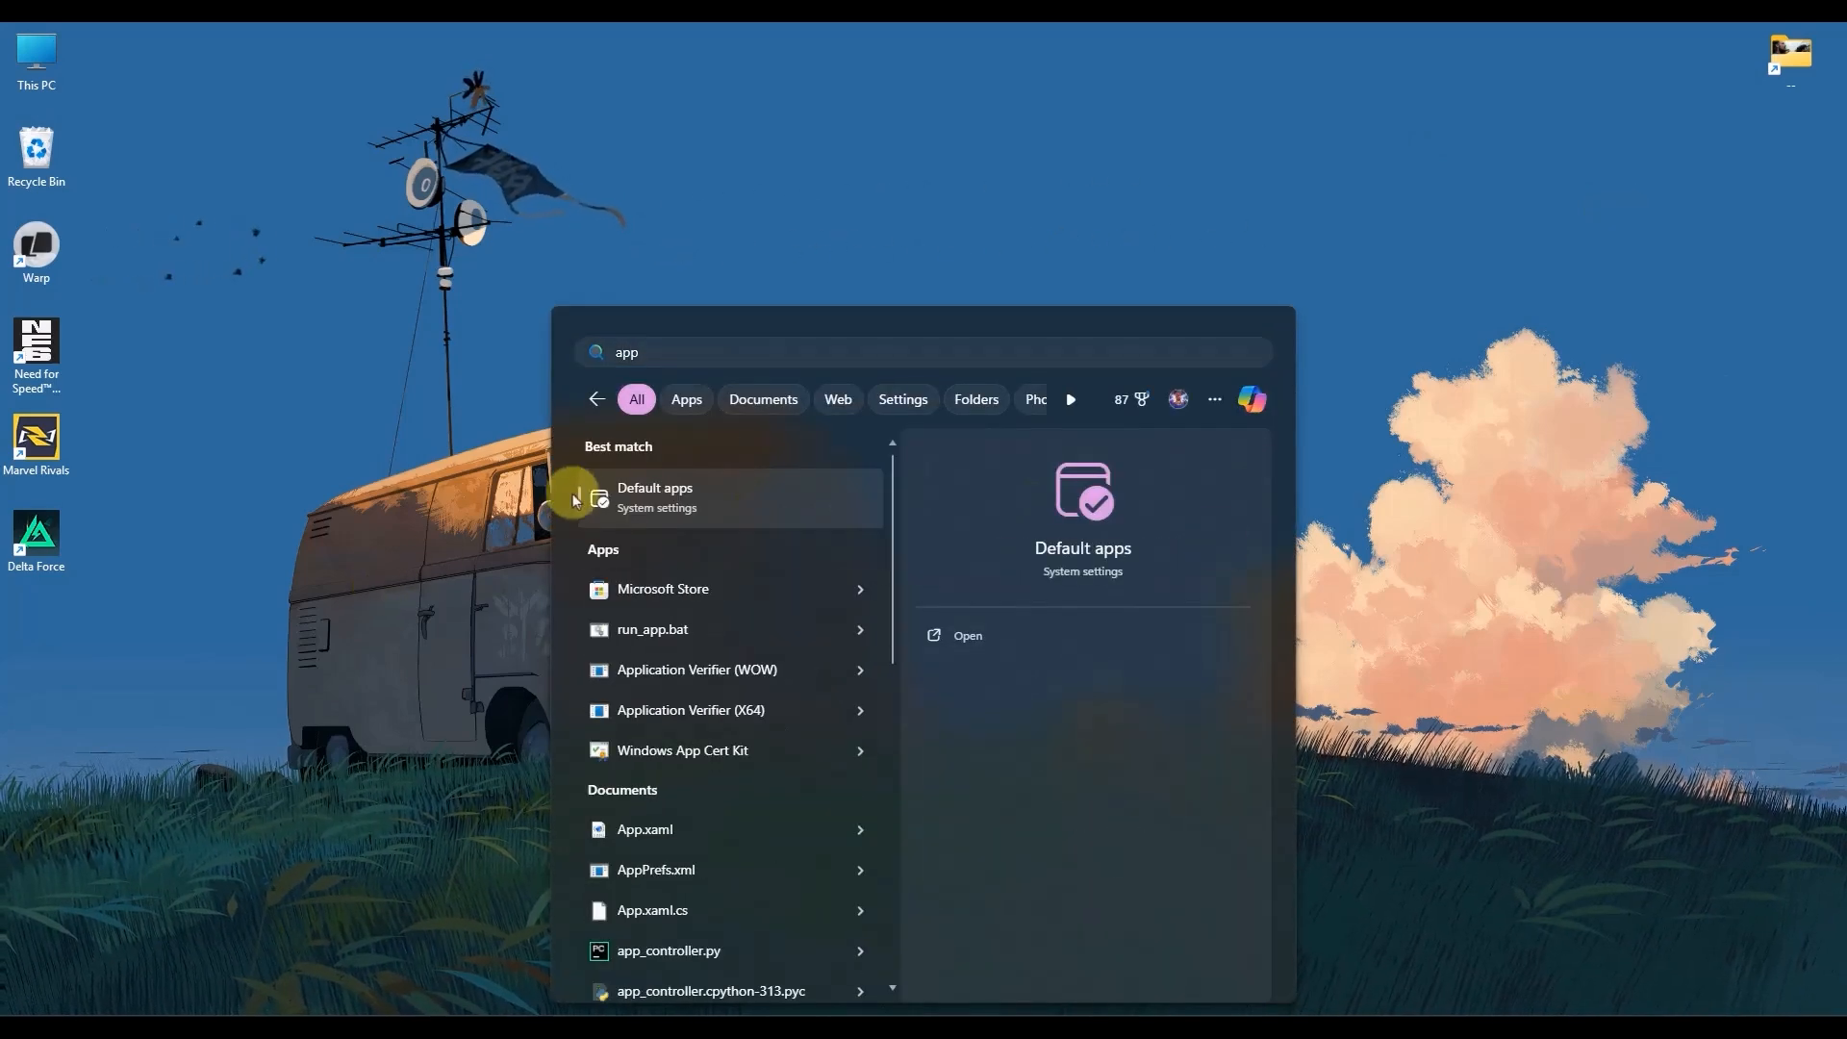
{"action": "left_click", "coordinate": [654, 497]}
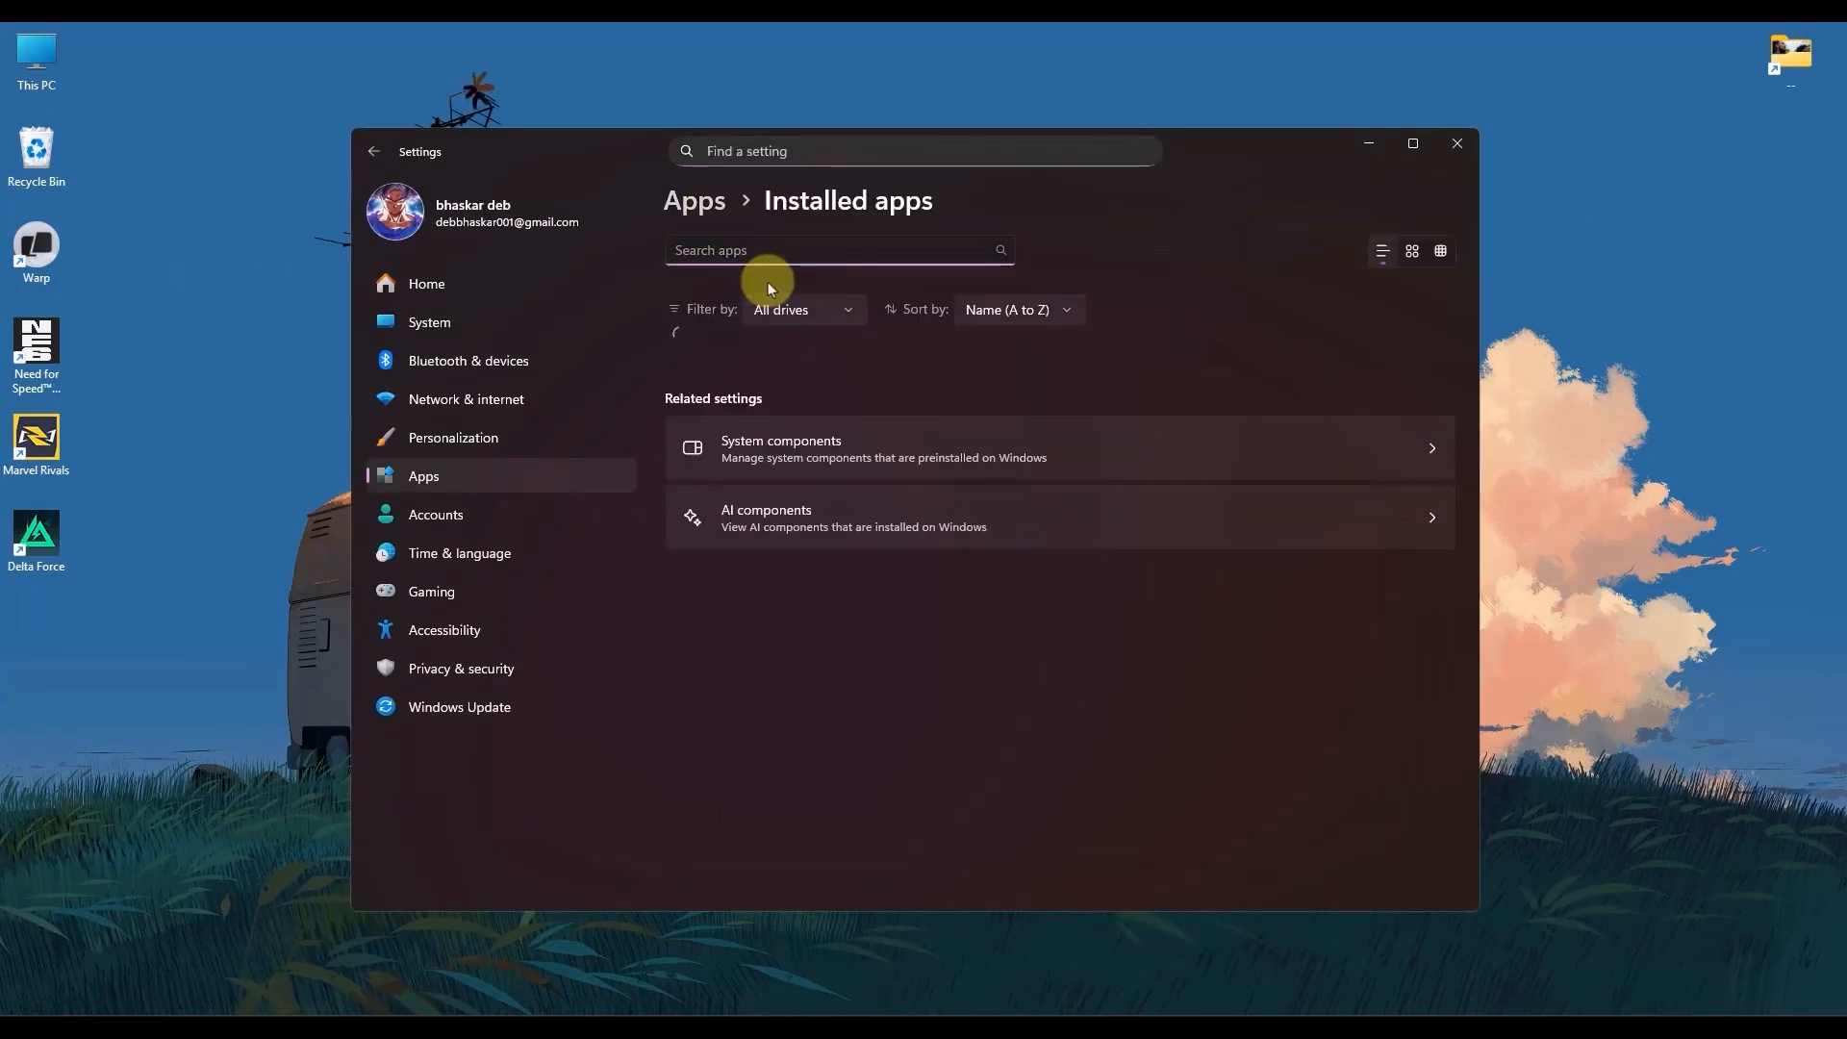
{"action": "type", "text": "van"}
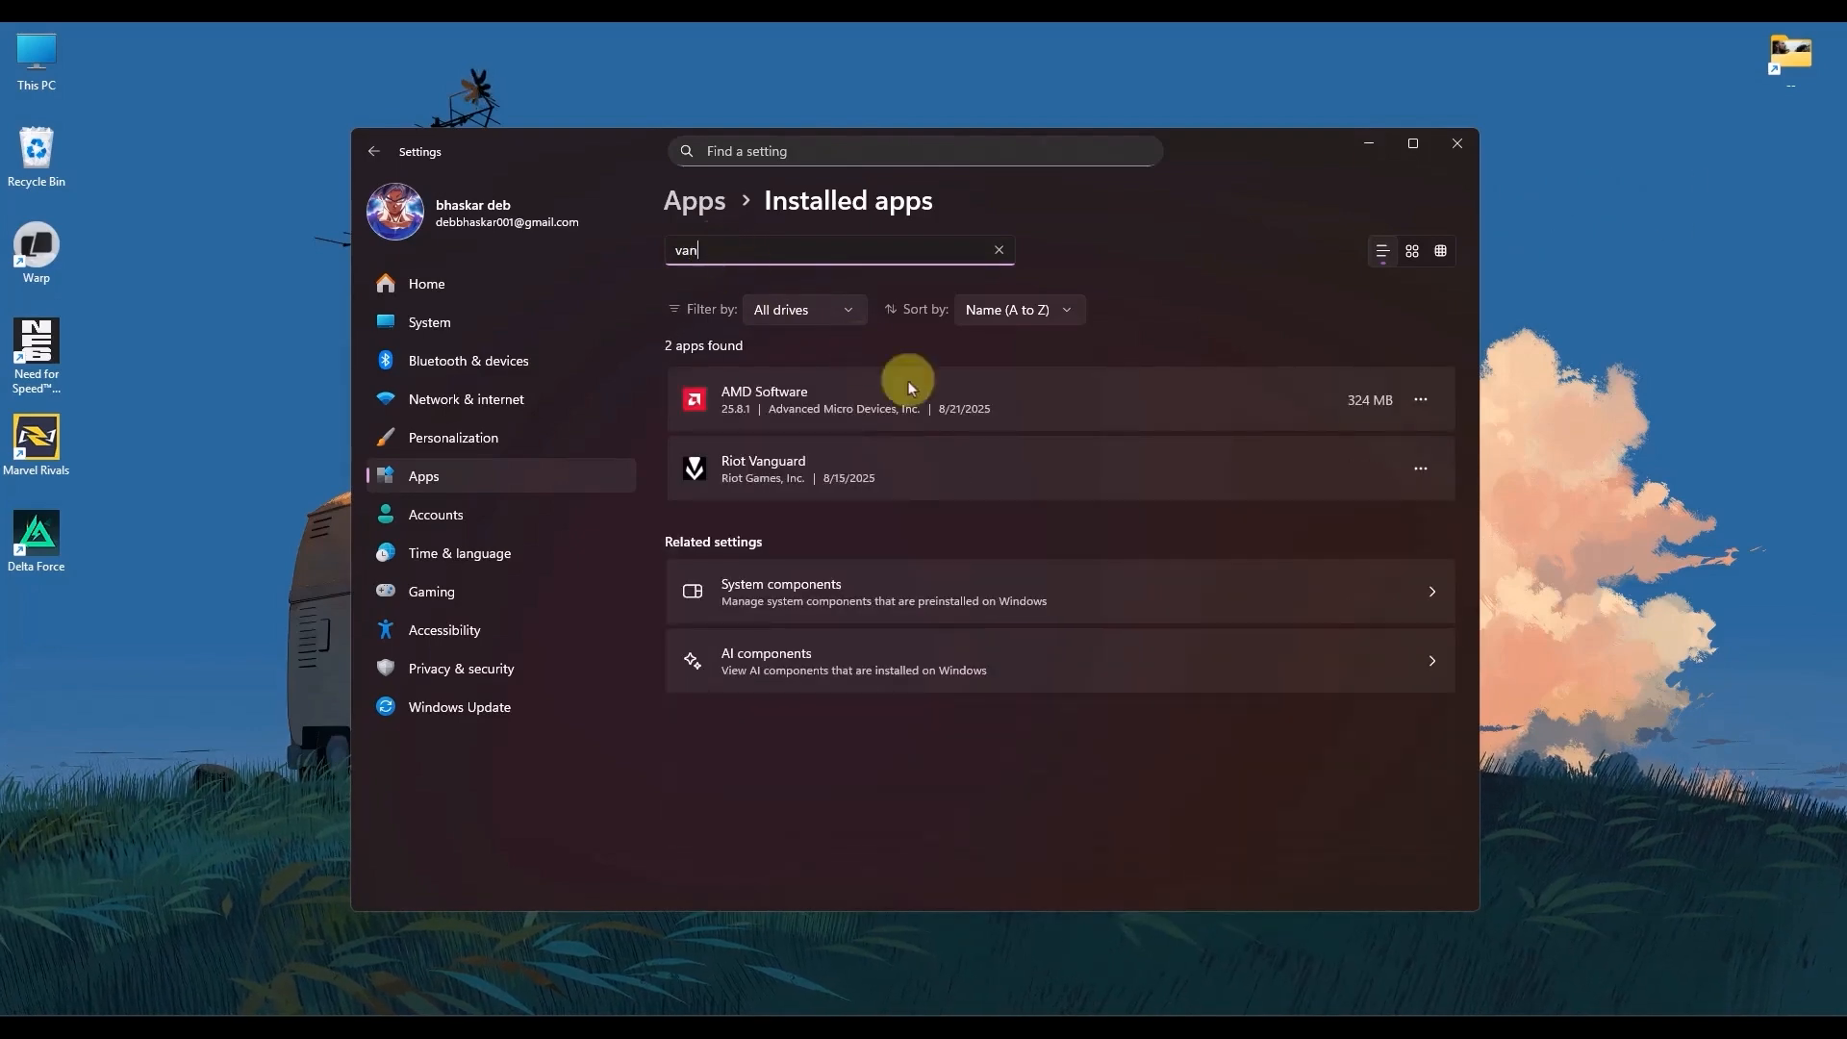
{"action": "left_click", "coordinate": [1420, 469]}
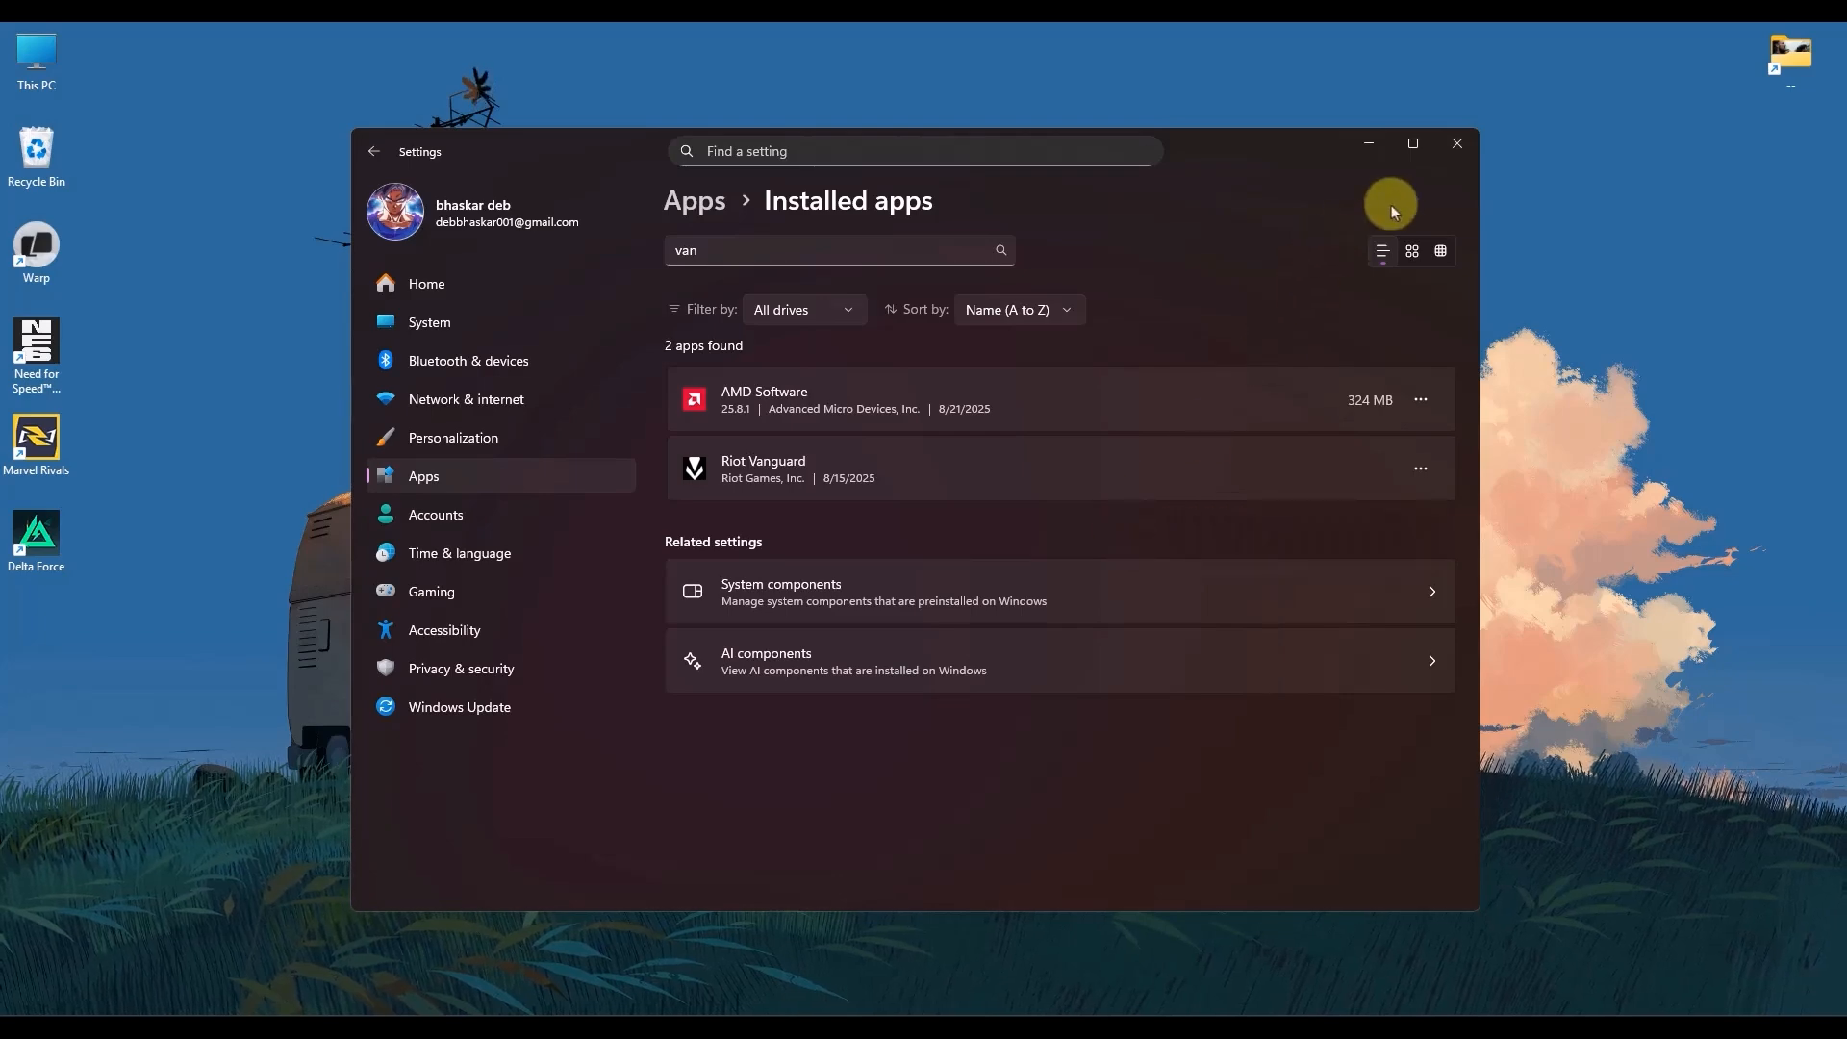
{"action": "left_click", "coordinate": [1457, 144]}
{"action": "type", "text": "r"}
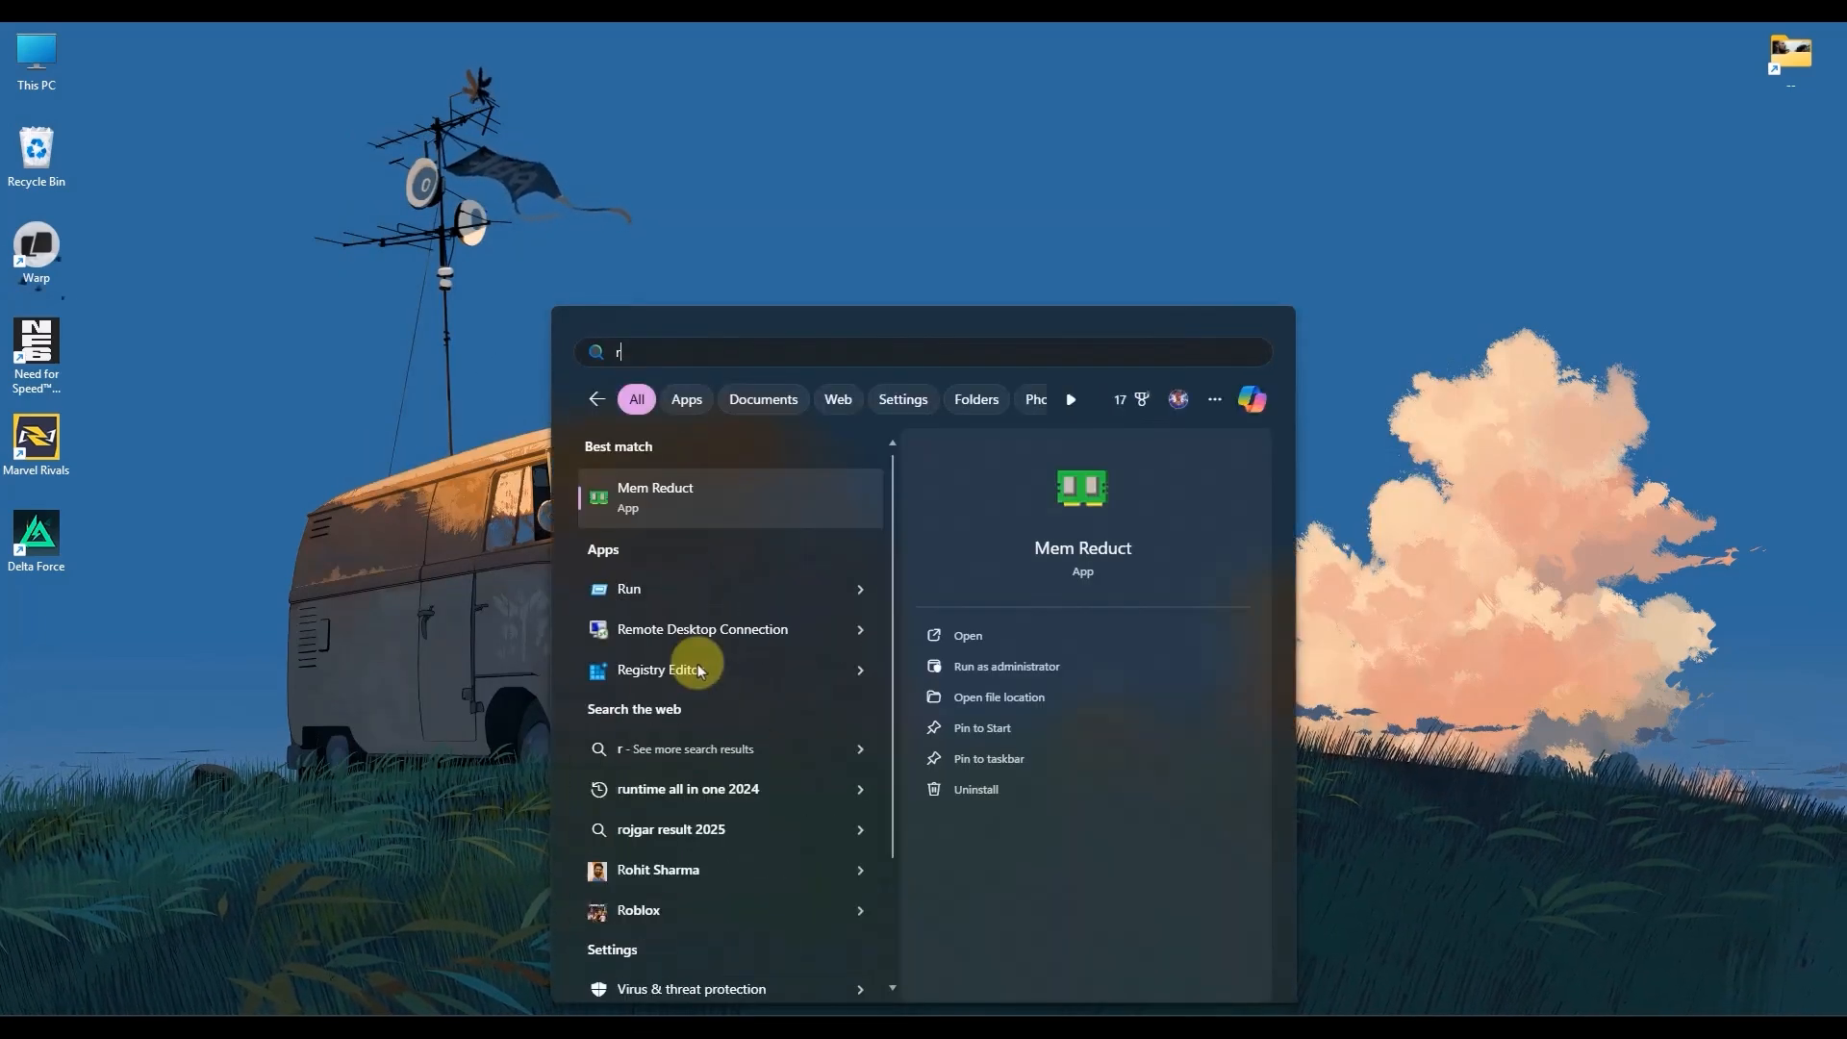
- Search 'roi' from Start and launch Riot Client from the results
{"action": "type", "text": "oi"}
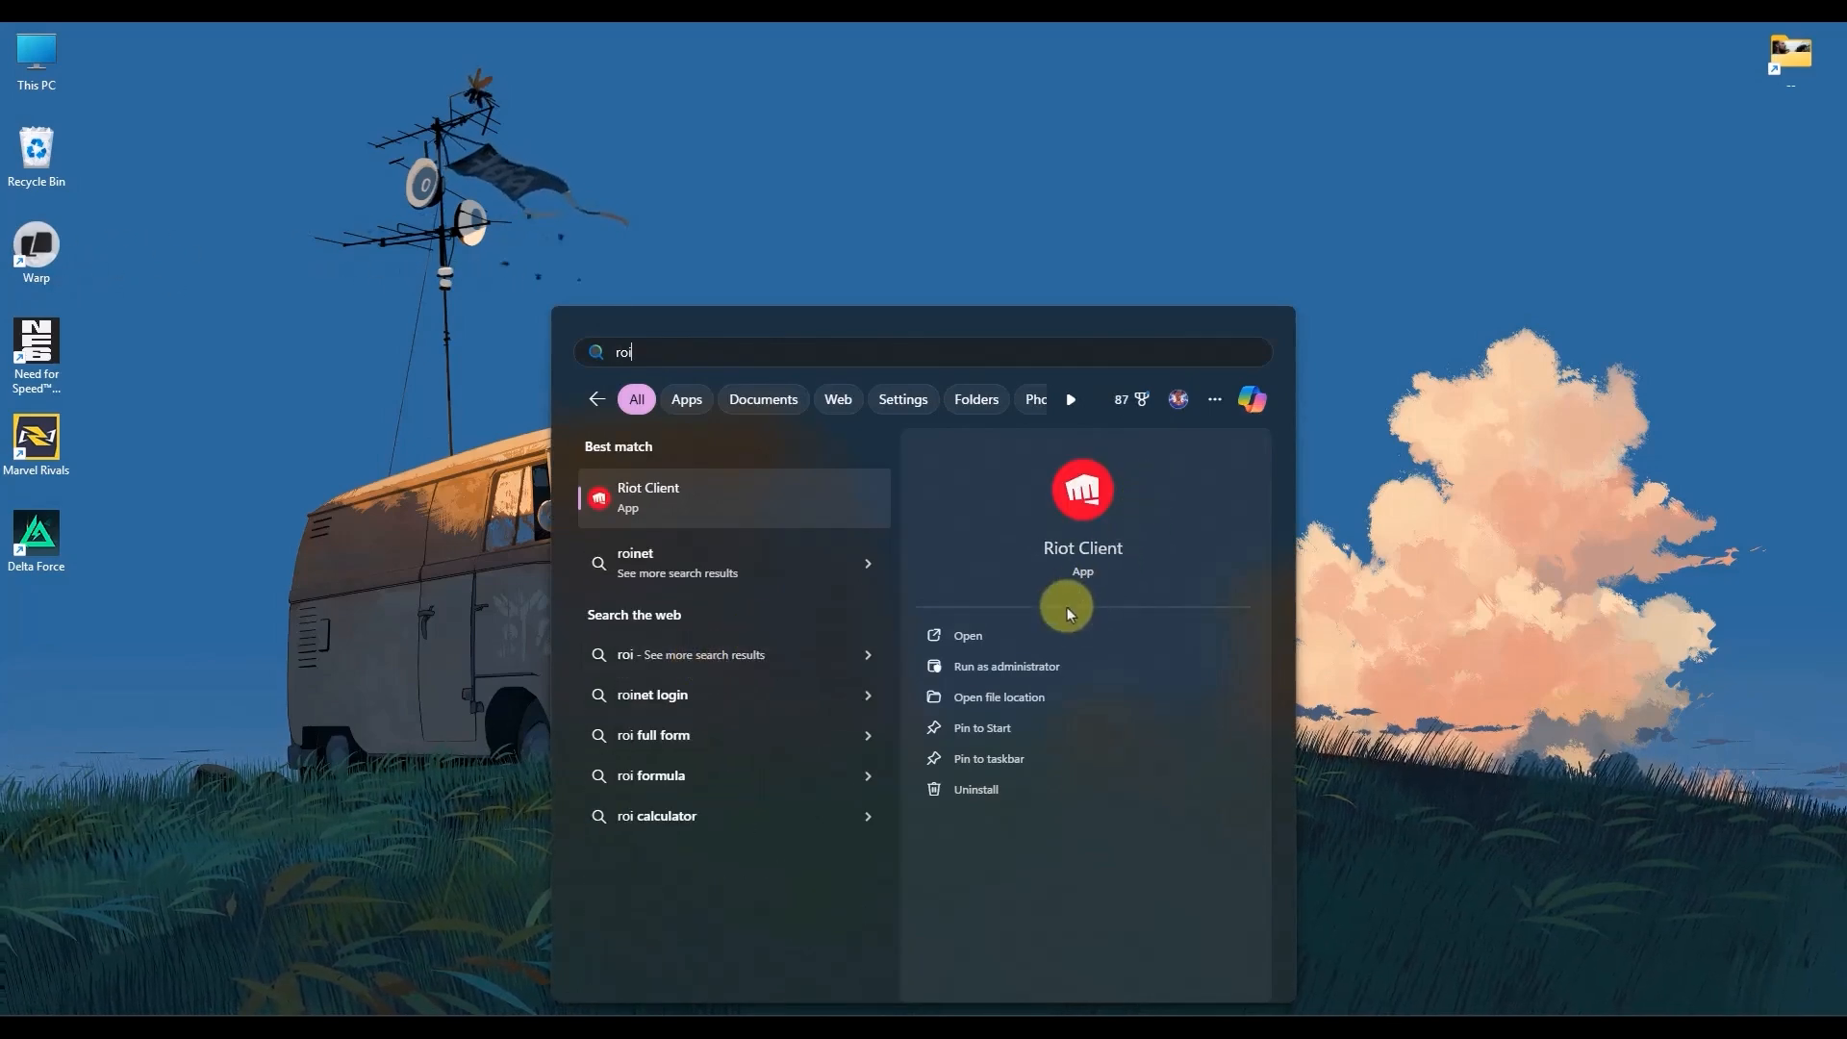
{"action": "mouse_move", "coordinate": [1027, 635]}
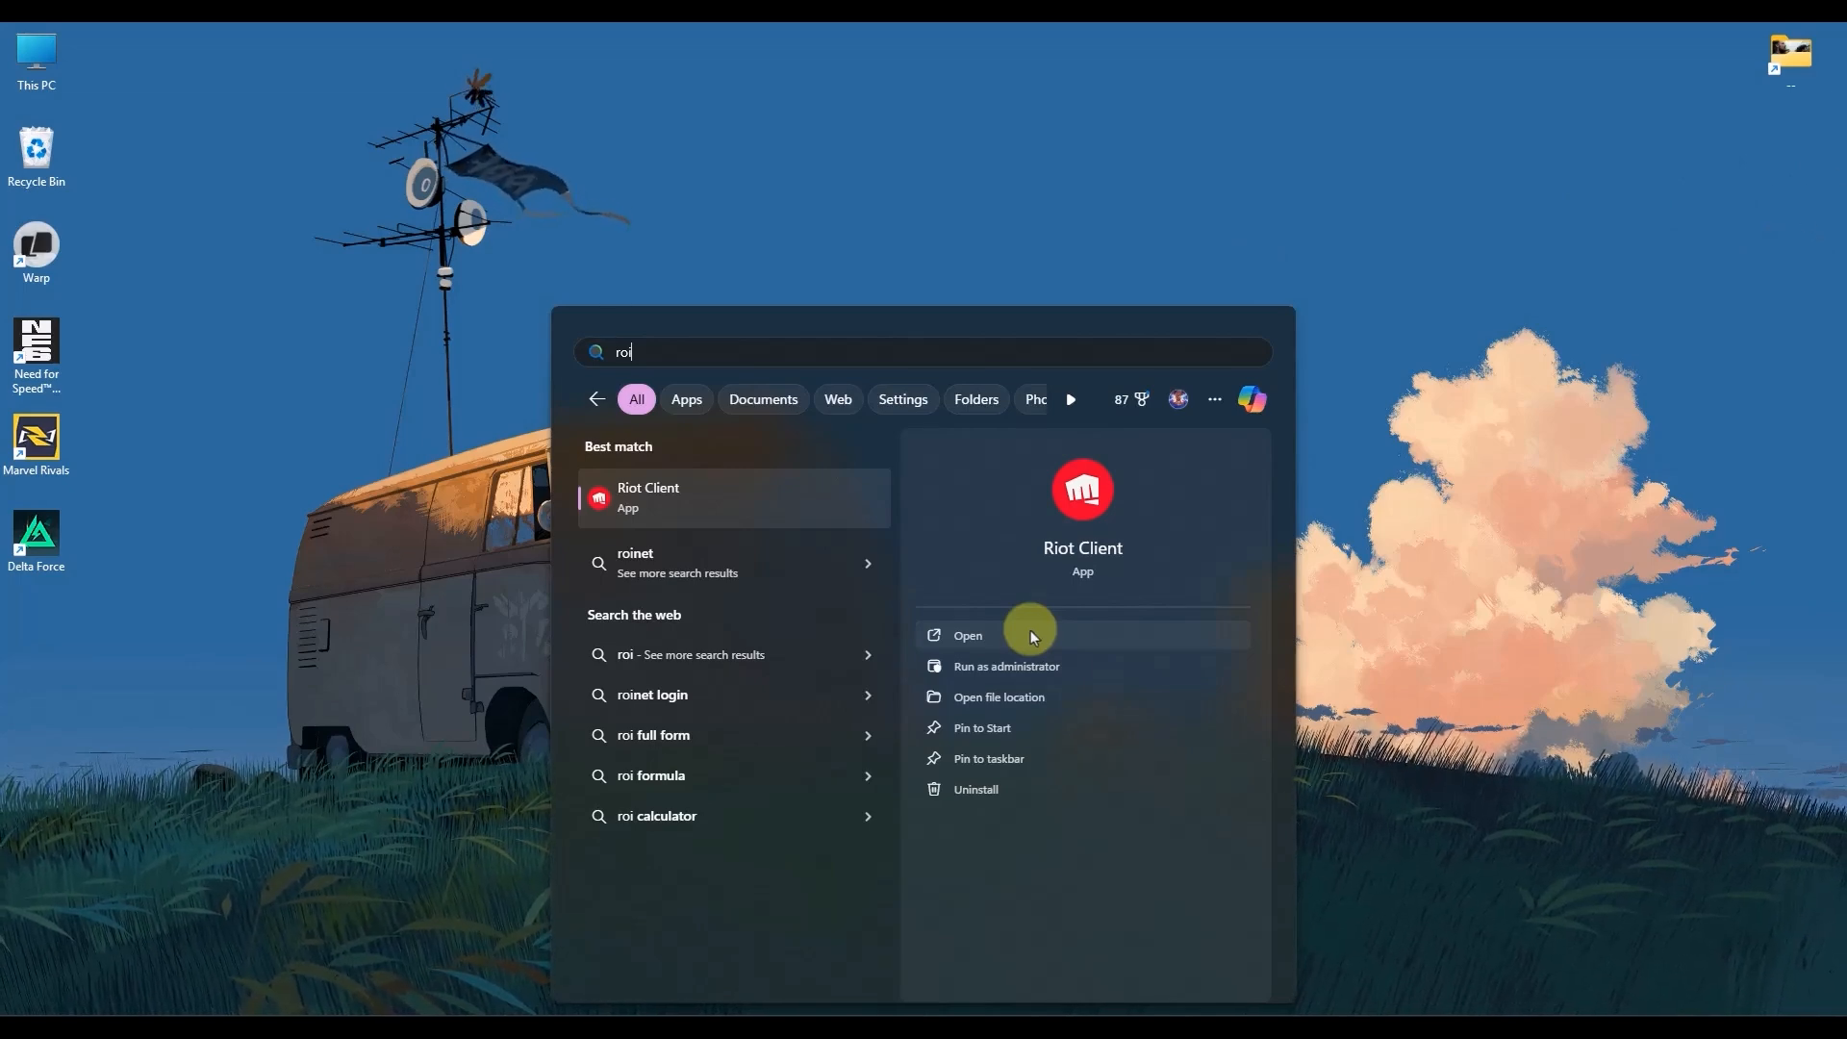
{"action": "left_click", "coordinate": [968, 635]}
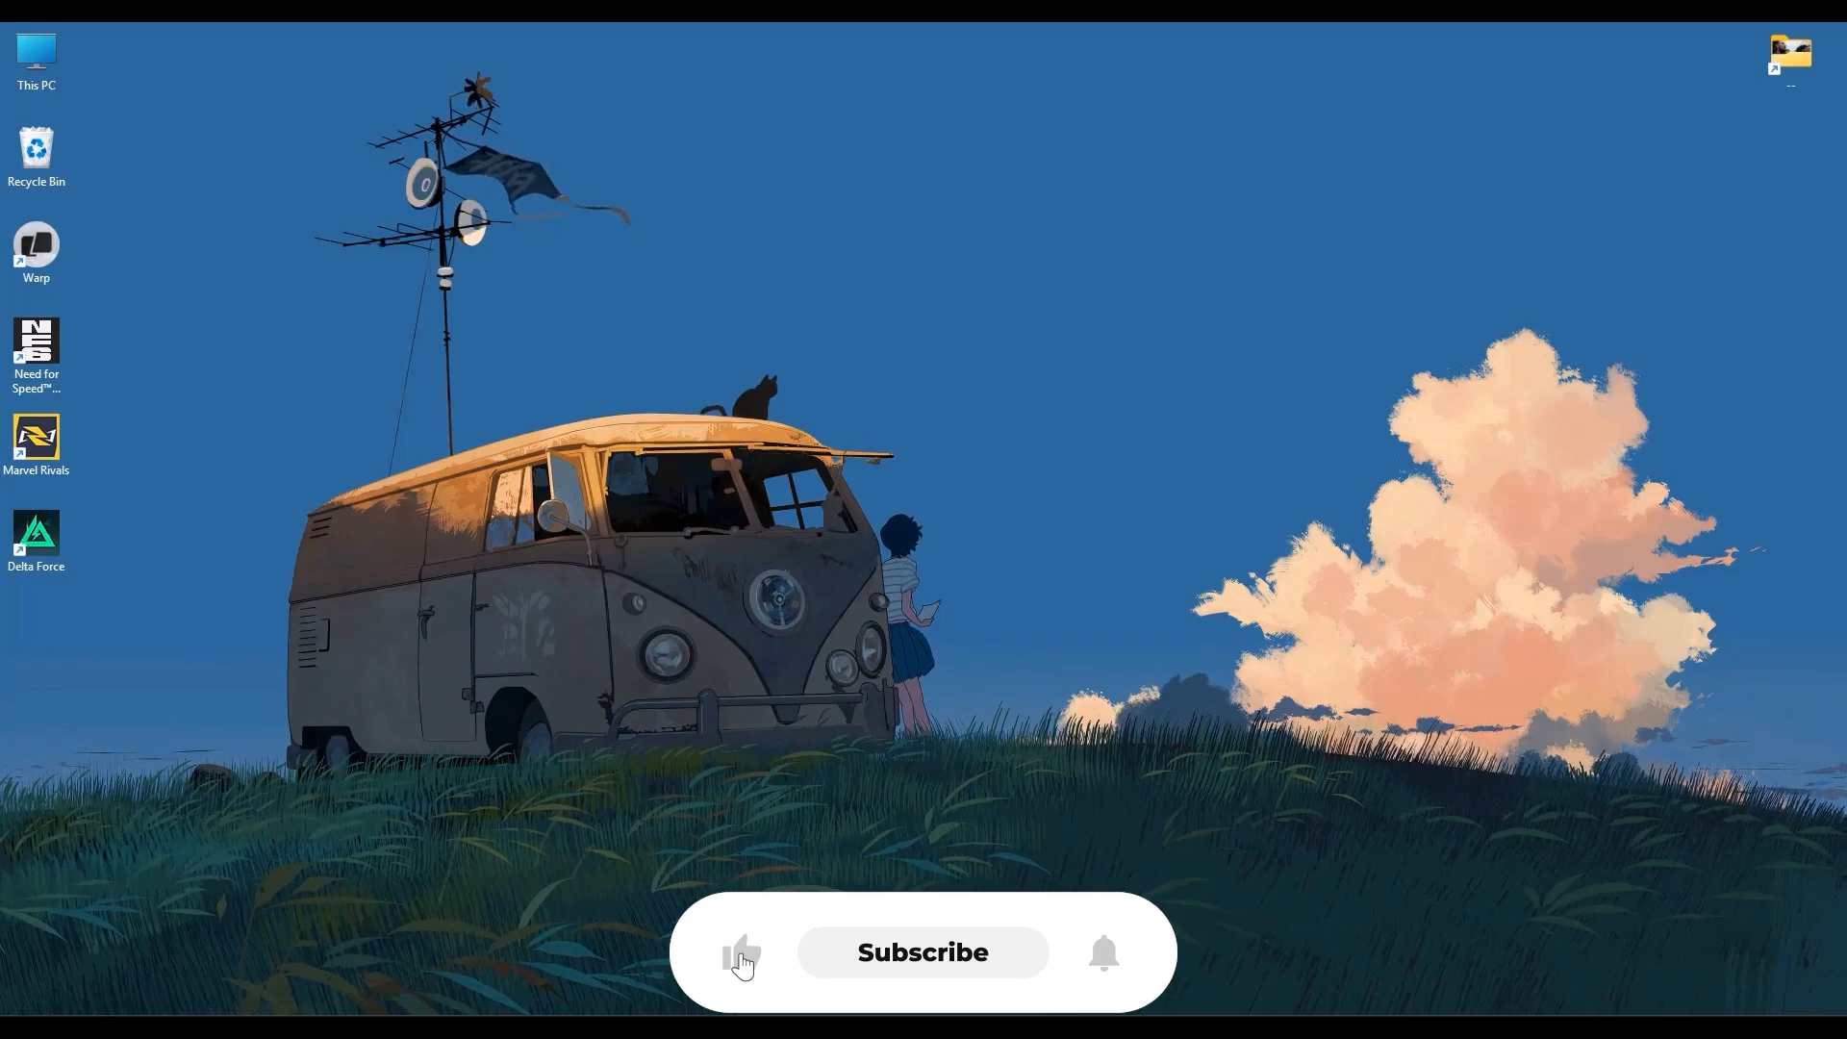
{"action": "left_click", "coordinate": [922, 952]}
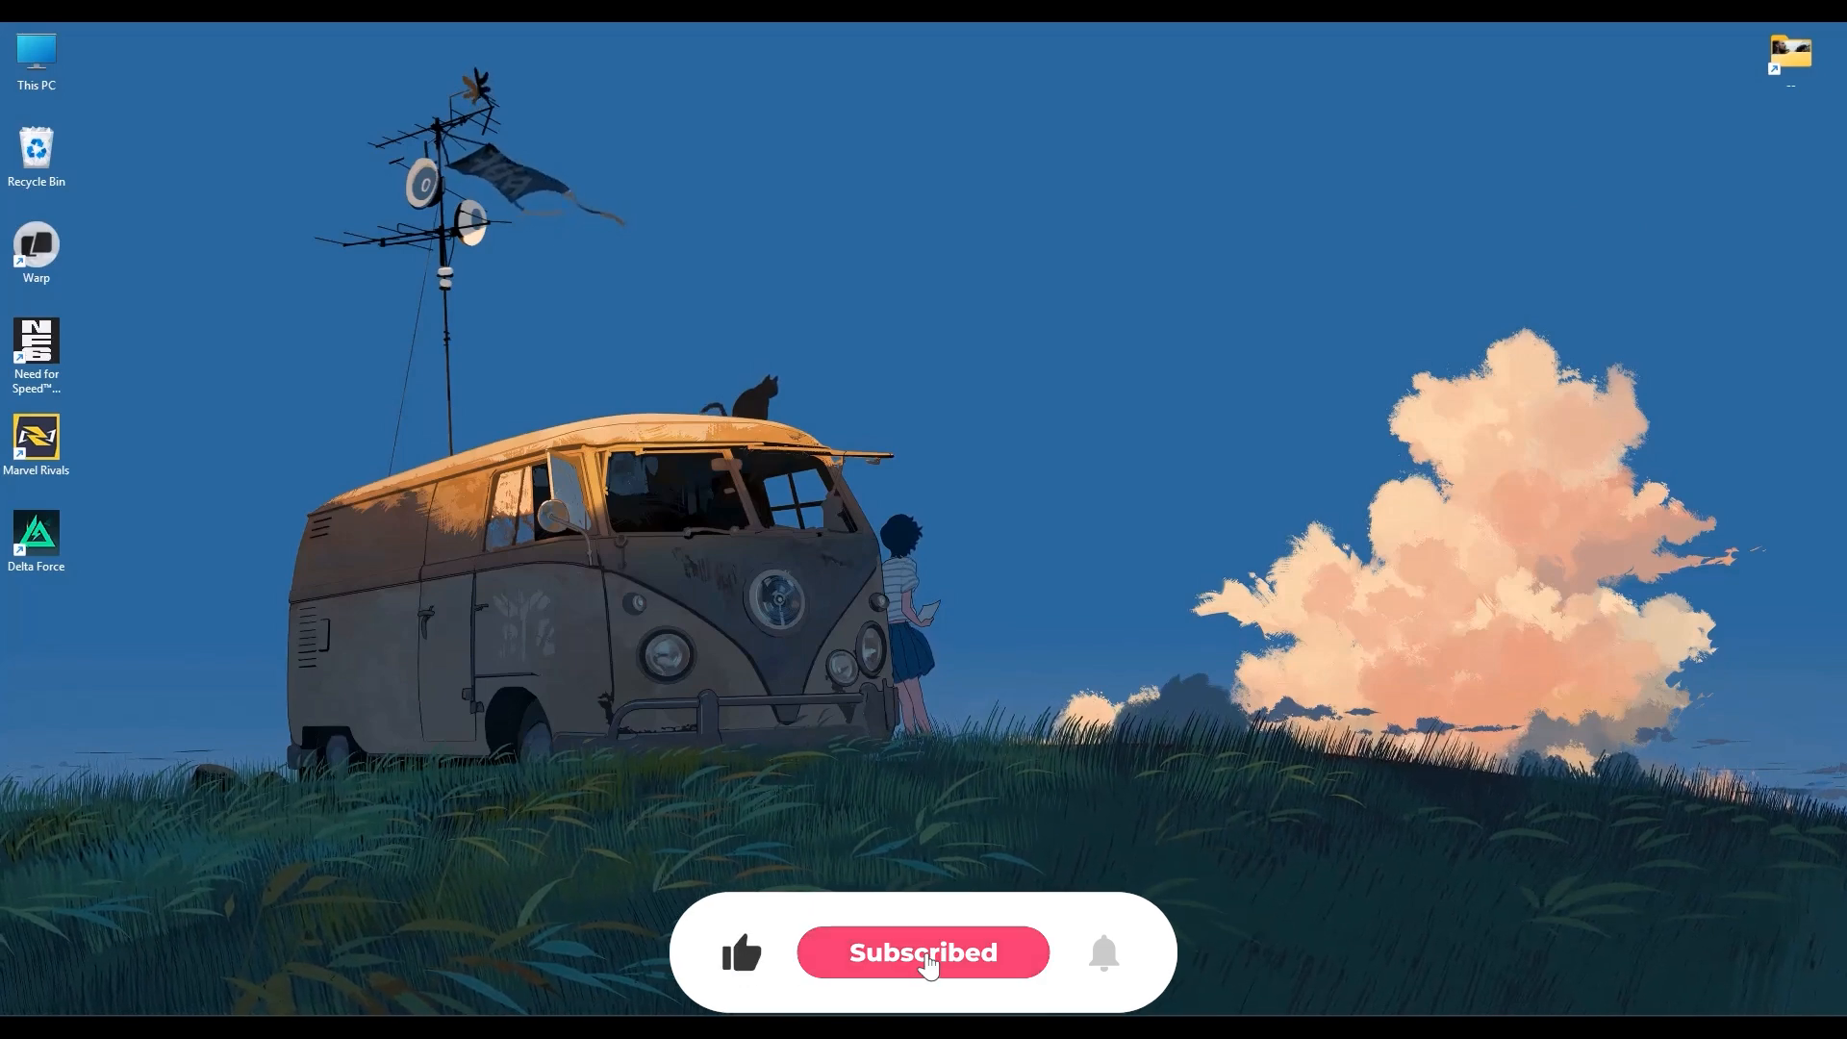